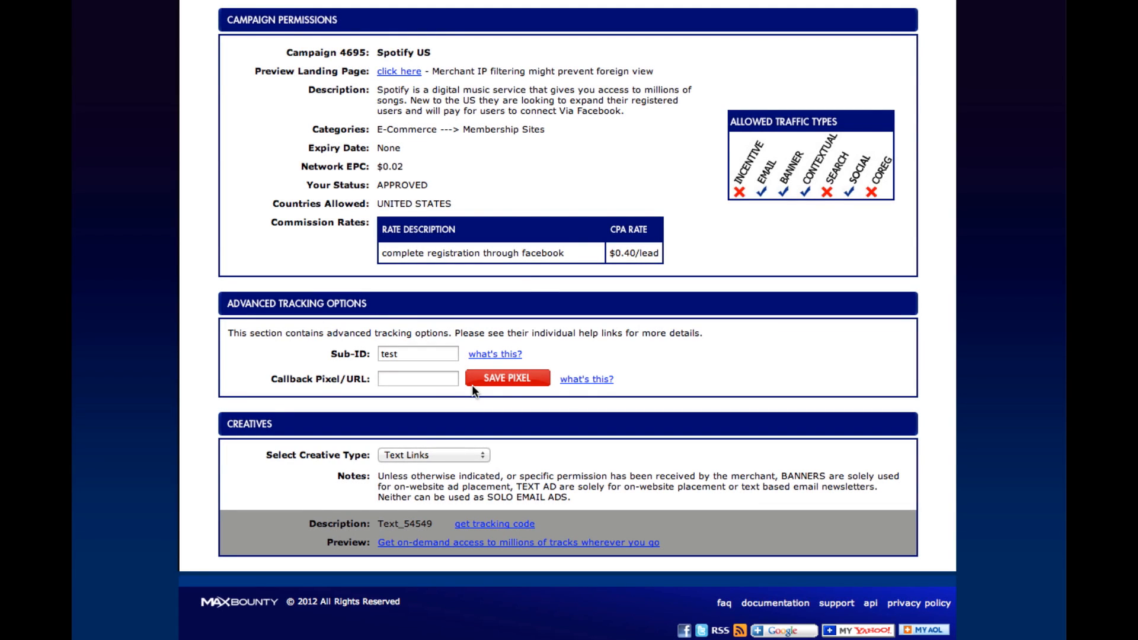
{"action": "mouse_move", "coordinate": [505, 212]}
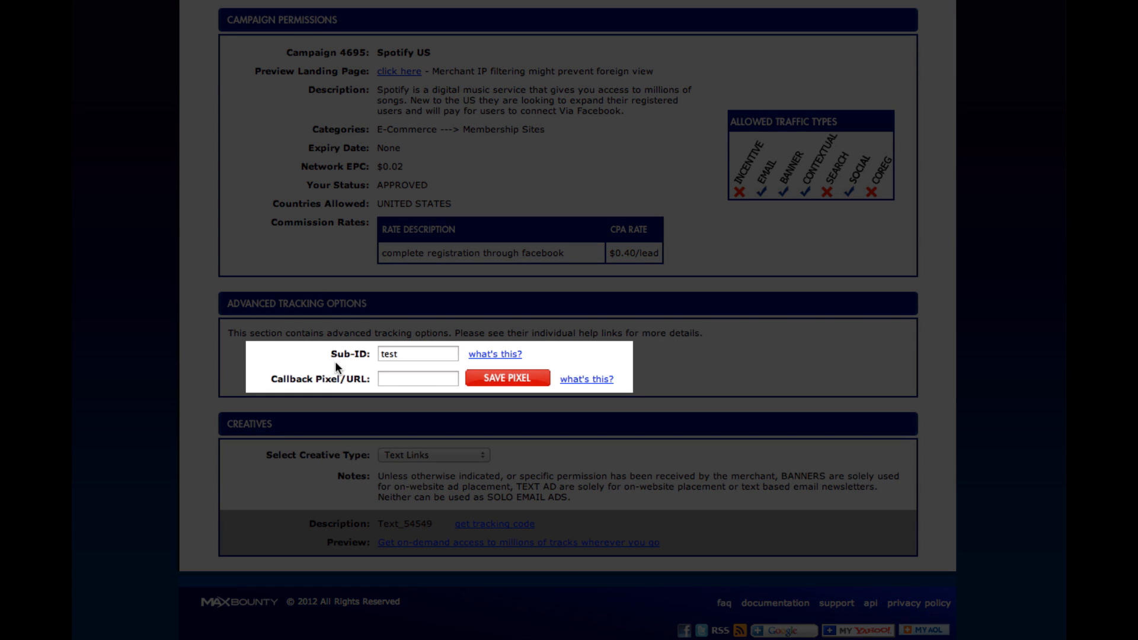
{"action": "mouse_move", "coordinate": [416, 348]}
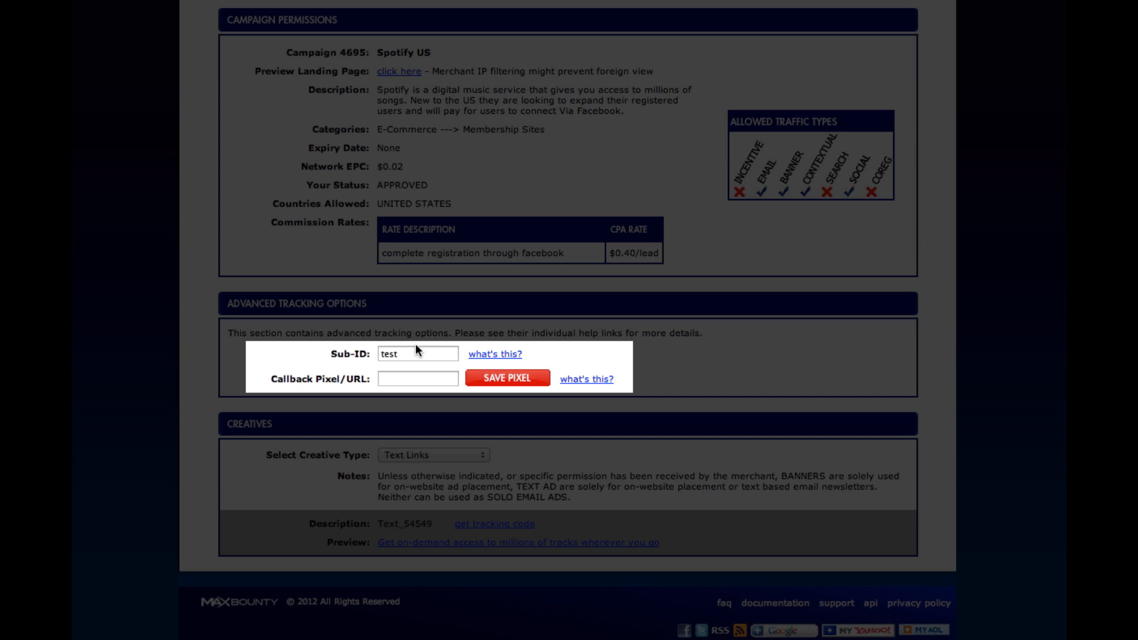
{"action": "mouse_move", "coordinate": [253, 385]}
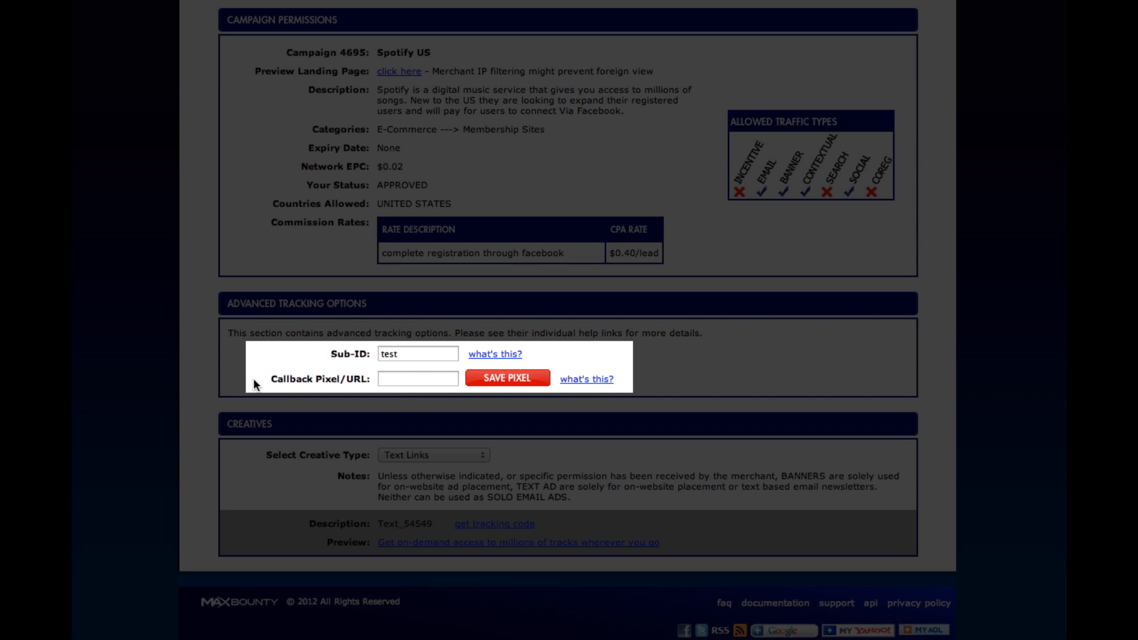
{"action": "mouse_move", "coordinate": [317, 389]}
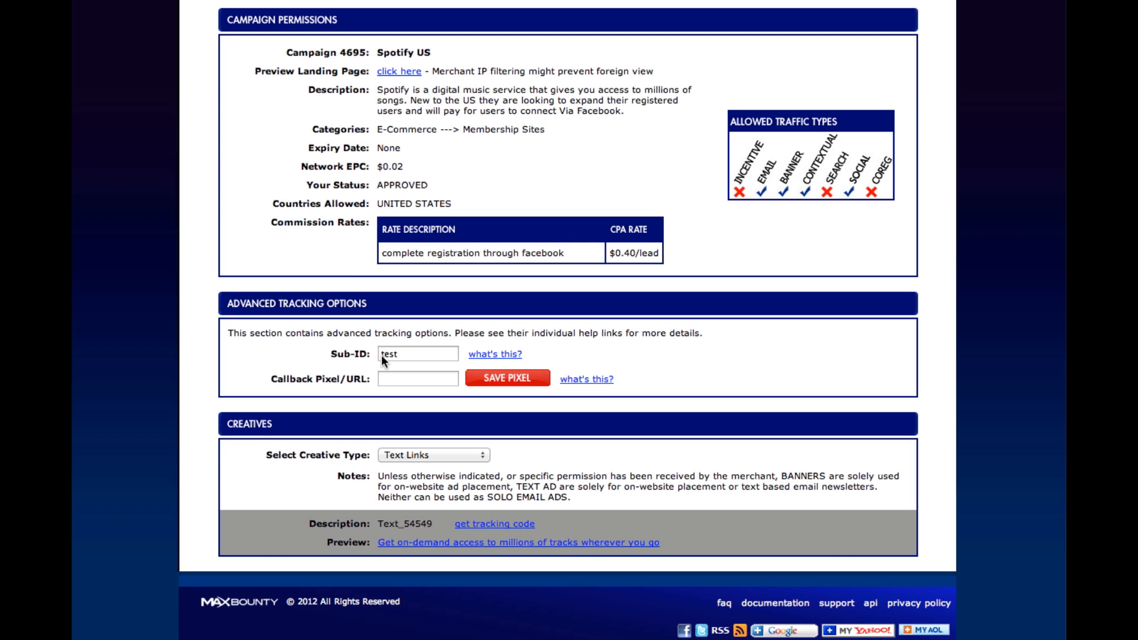
{"action": "mouse_move", "coordinate": [486, 397]}
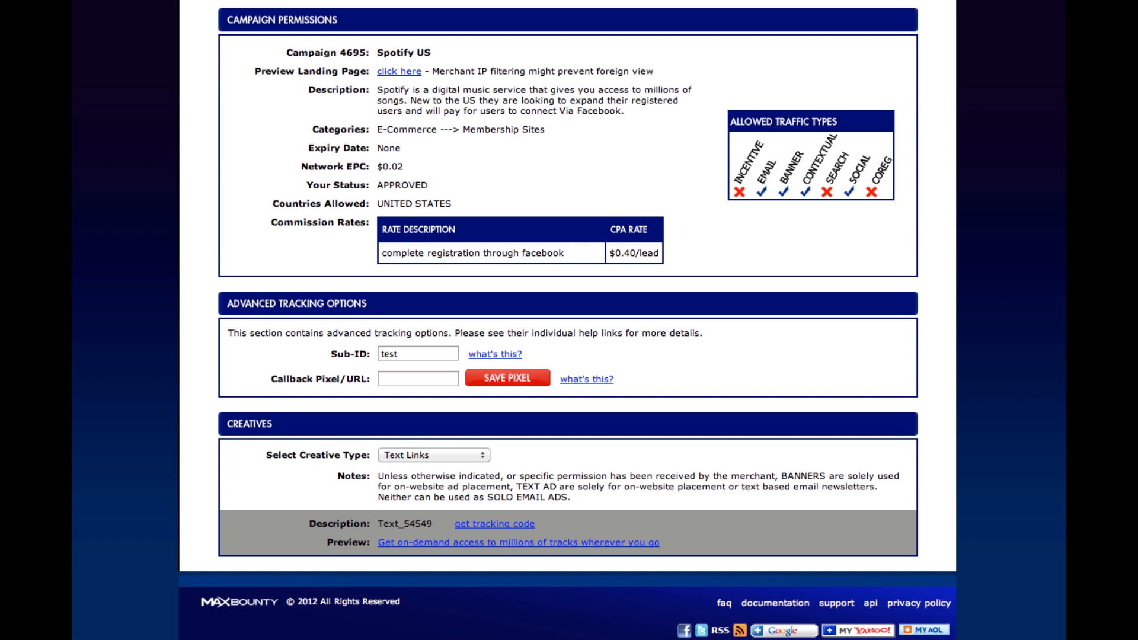
- Show the Spotify US tracking code and select its link URL ending in s1=test
{"action": "left_click", "coordinate": [494, 522]}
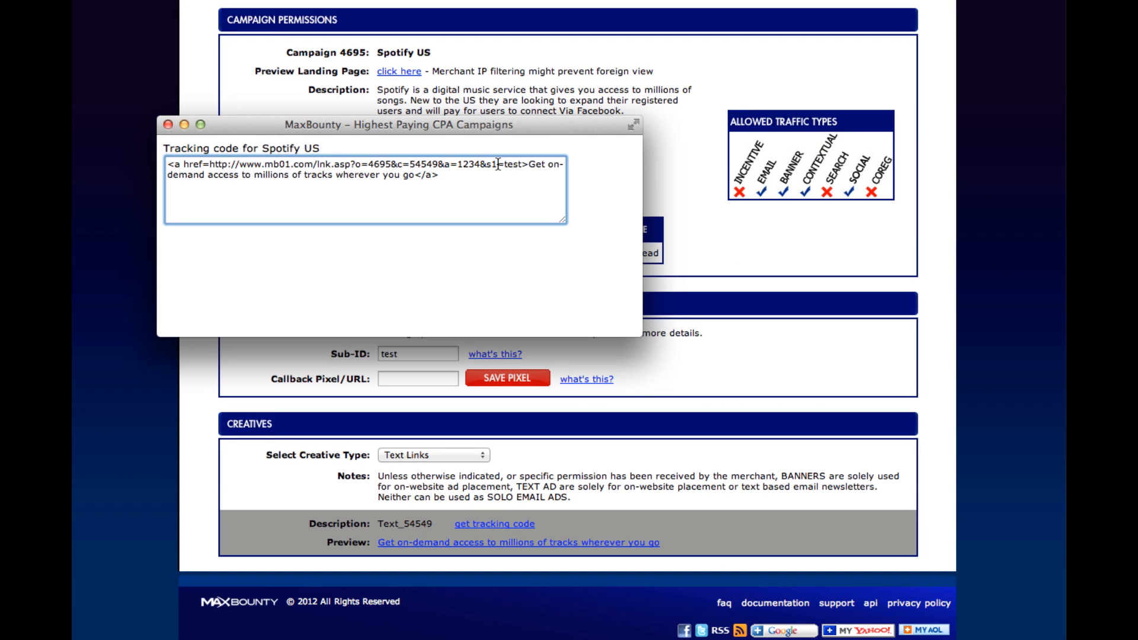
{"action": "type", "text": "2"}
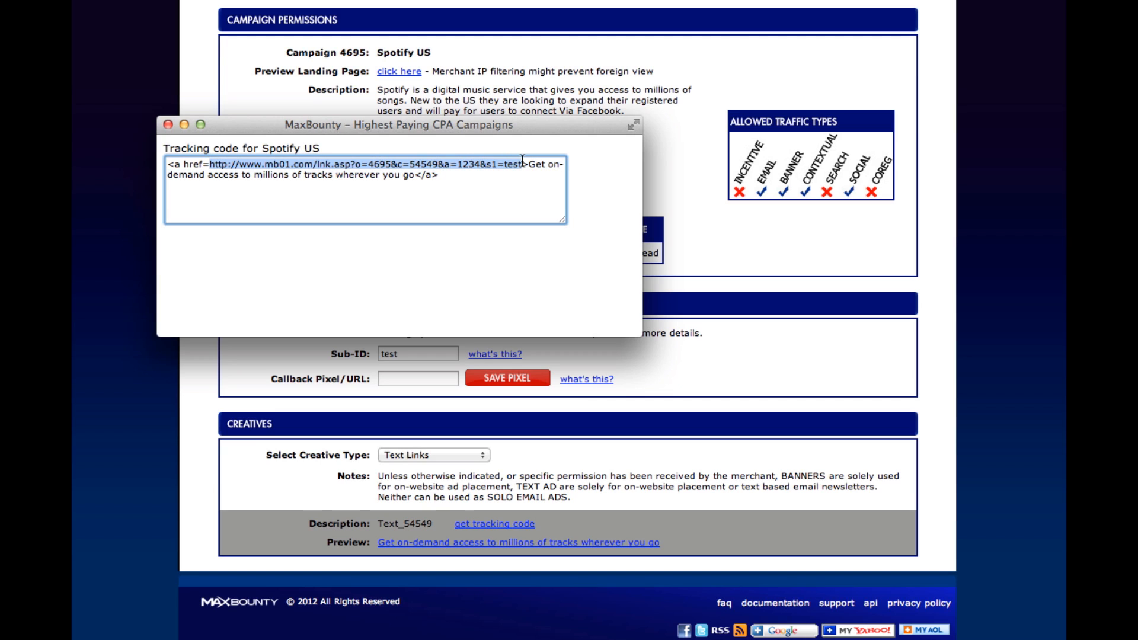
{"action": "mouse_move", "coordinate": [911, 238]}
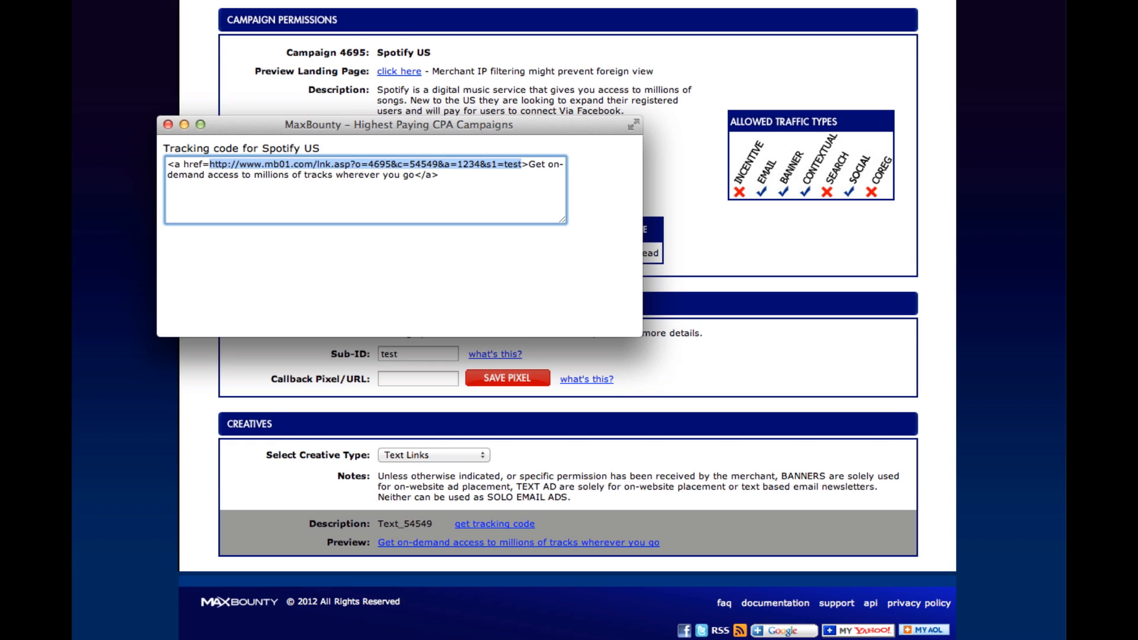
- Enter the MaxBounty link as Affiliate URL with s1= replaced by the [[subid]] placeholder
{"action": "left_click", "coordinate": [169, 124]}
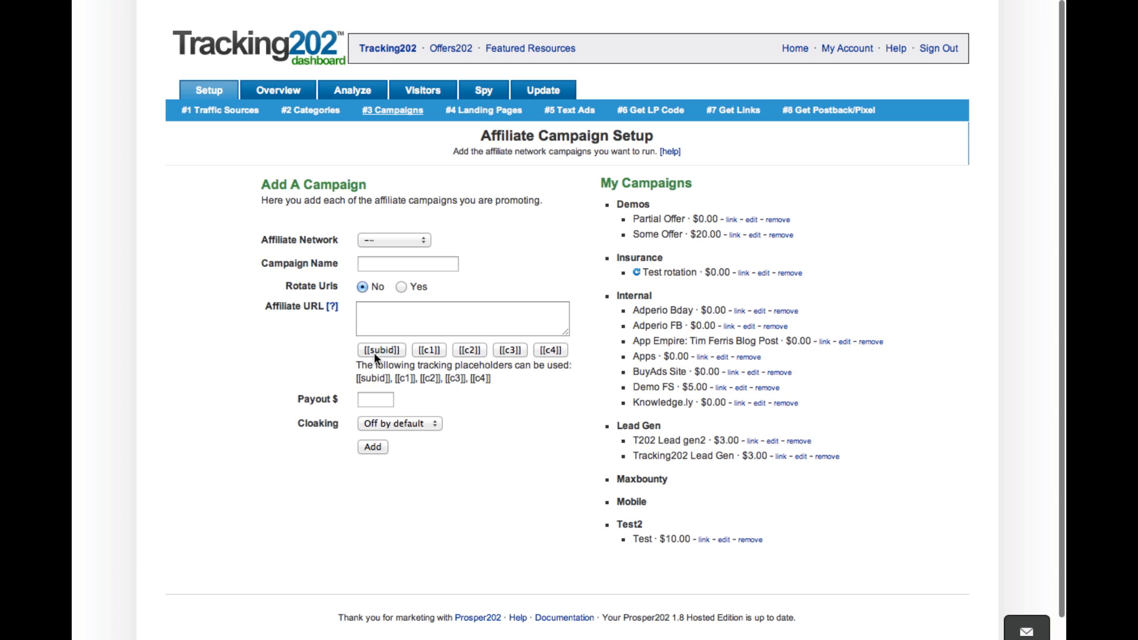
{"action": "type", "text": "http://www.mb01.com/lnk.asp?o=4695&q=54549&a=1234&s1=test"}
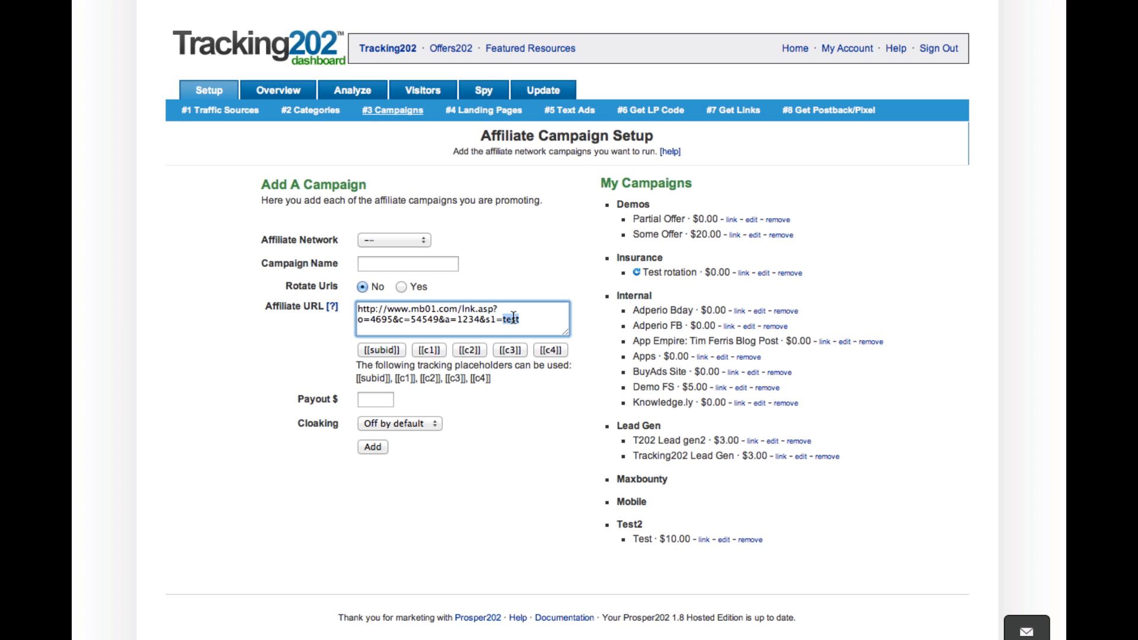
{"action": "key", "text": "Backspace"}
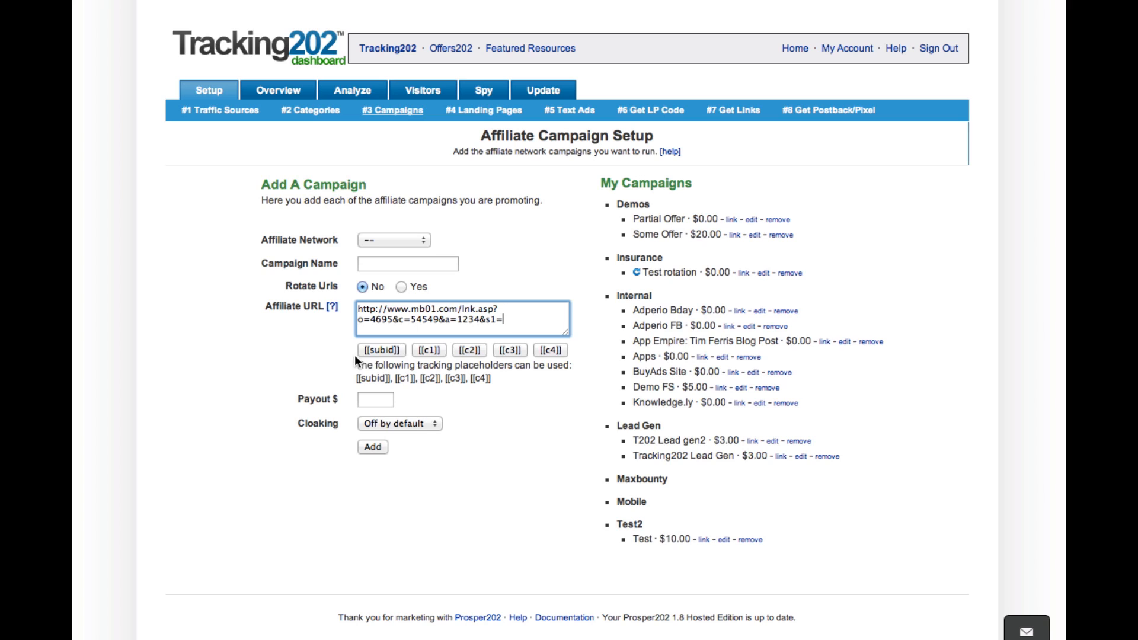
{"action": "left_click", "coordinate": [380, 349]}
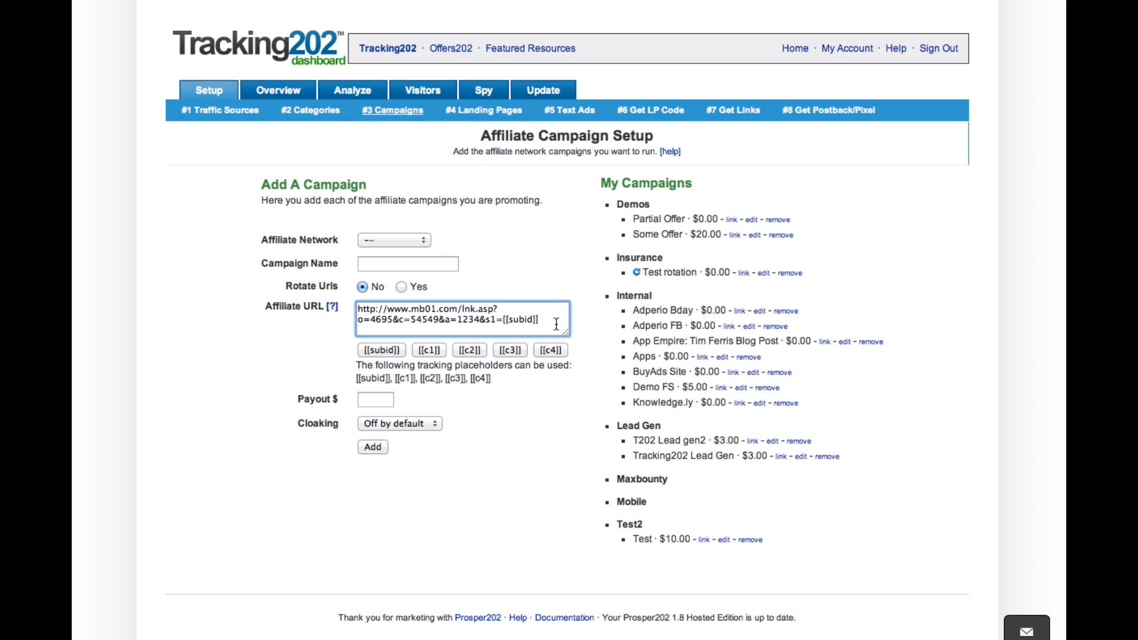
{"action": "type", "text": "dsd"}
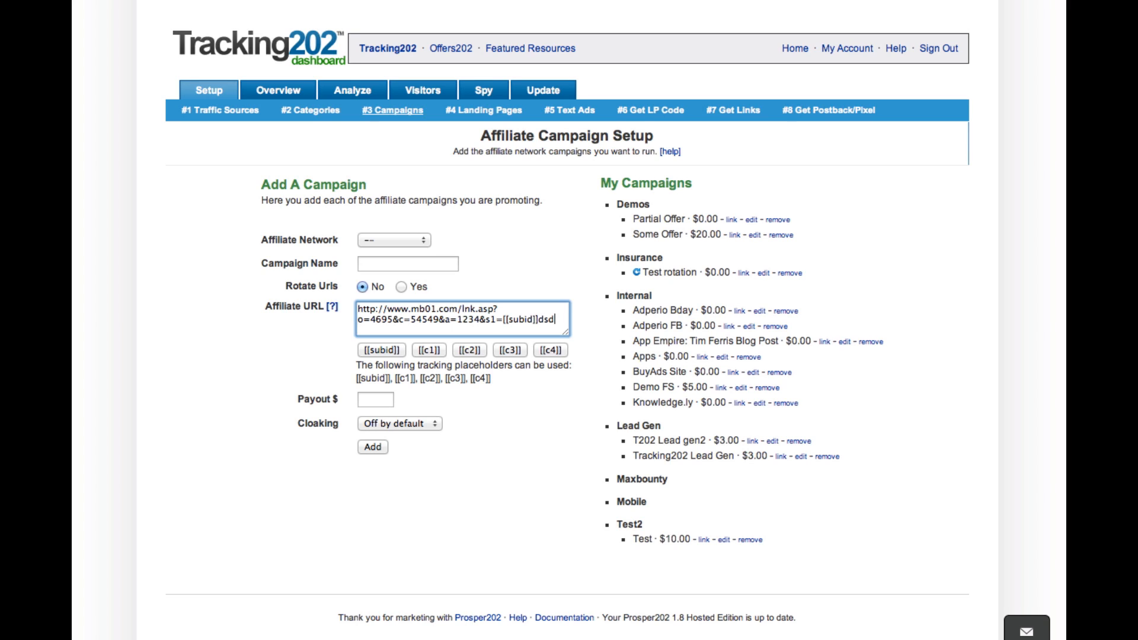
{"action": "key", "text": "Backspace"}
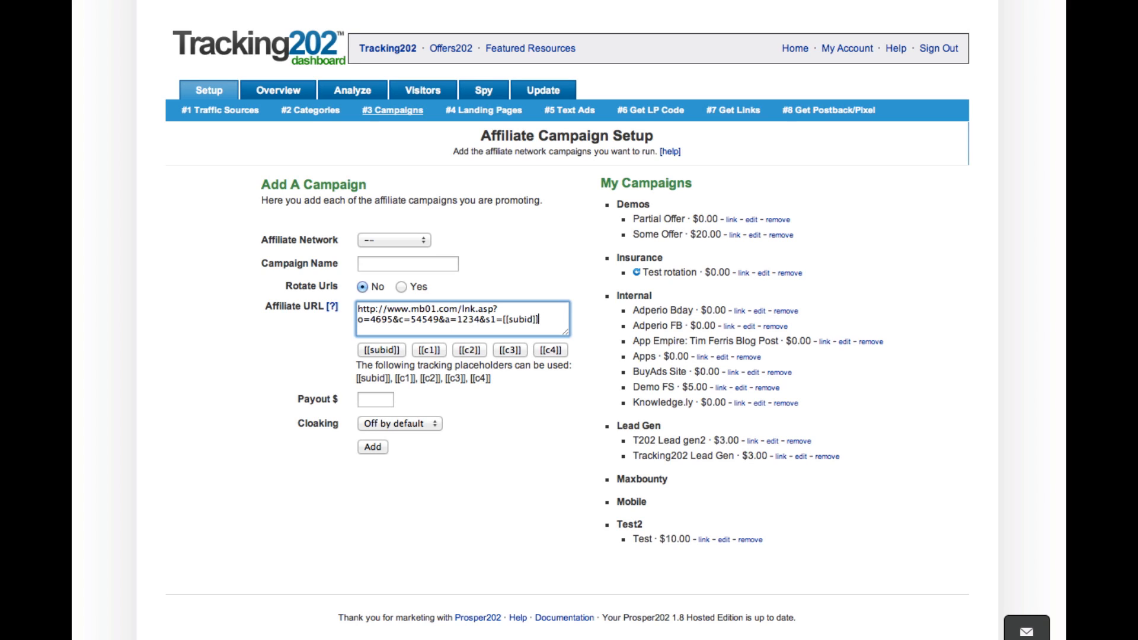
{"action": "mouse_move", "coordinate": [490, 471]}
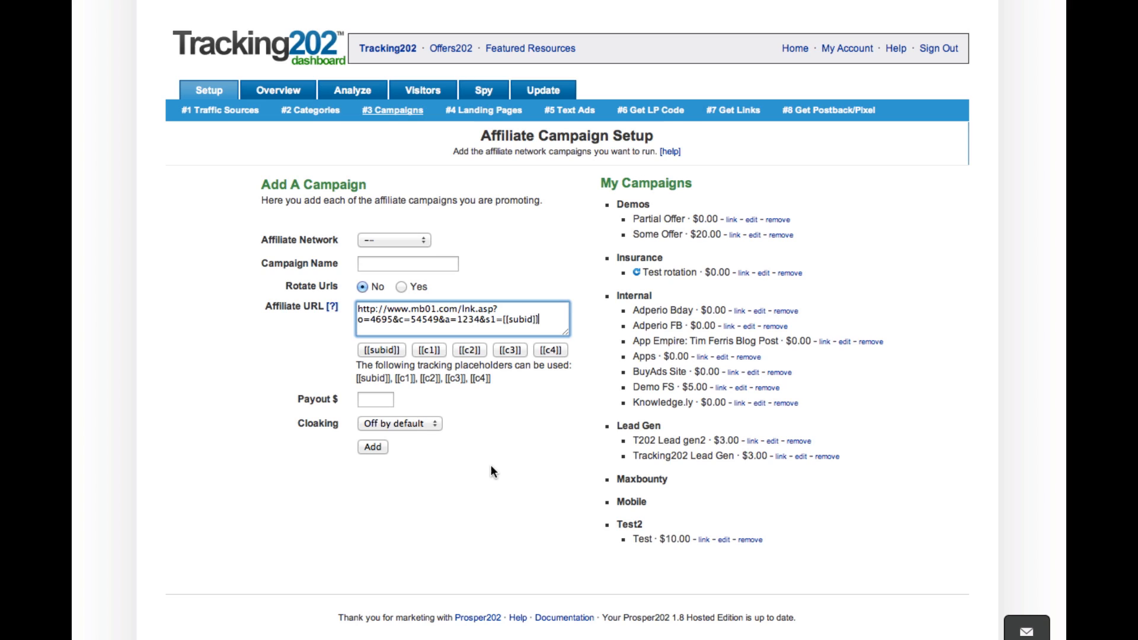
{"action": "mouse_move", "coordinate": [342, 342]}
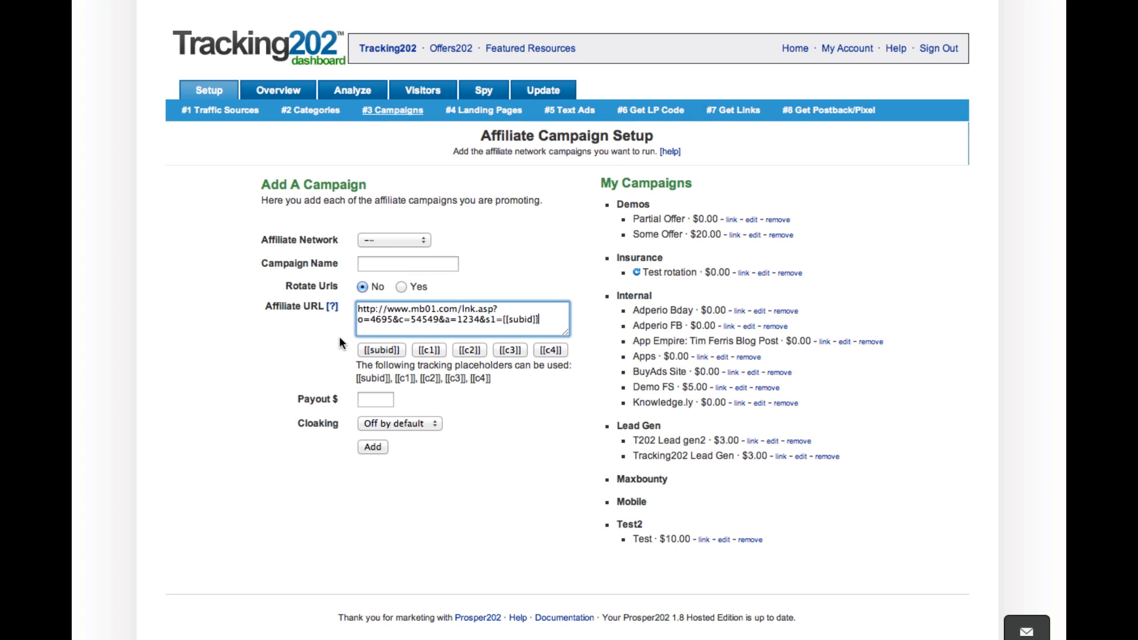
- Add campaign 'mb test' under Maxbounty with payout .40
{"action": "left_click", "coordinate": [406, 263]}
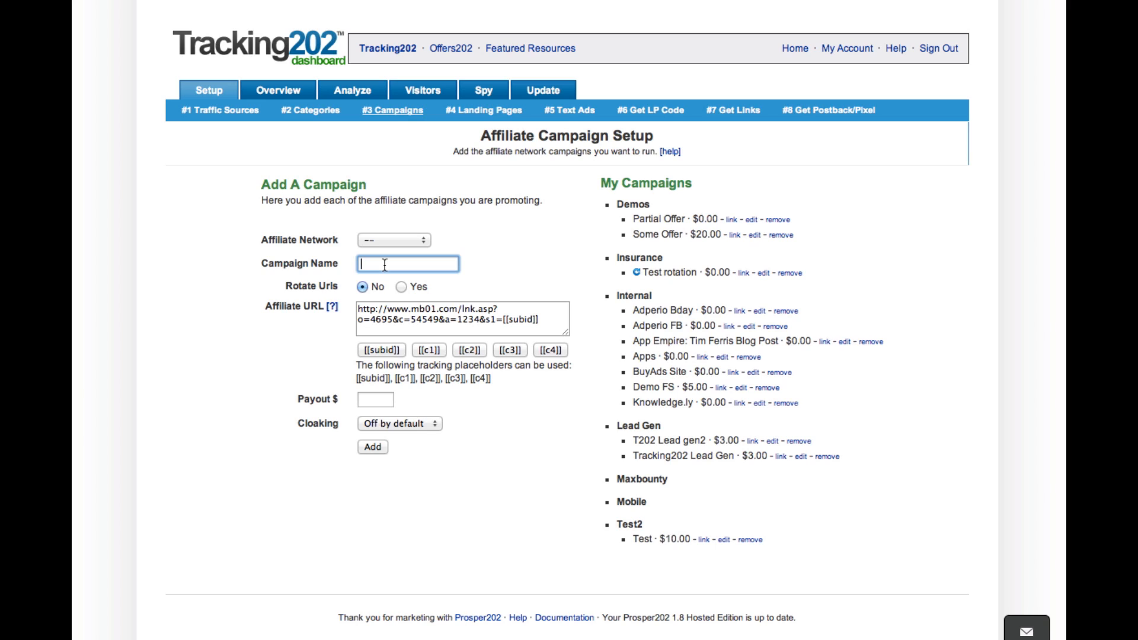
{"action": "type", "text": "mb"}
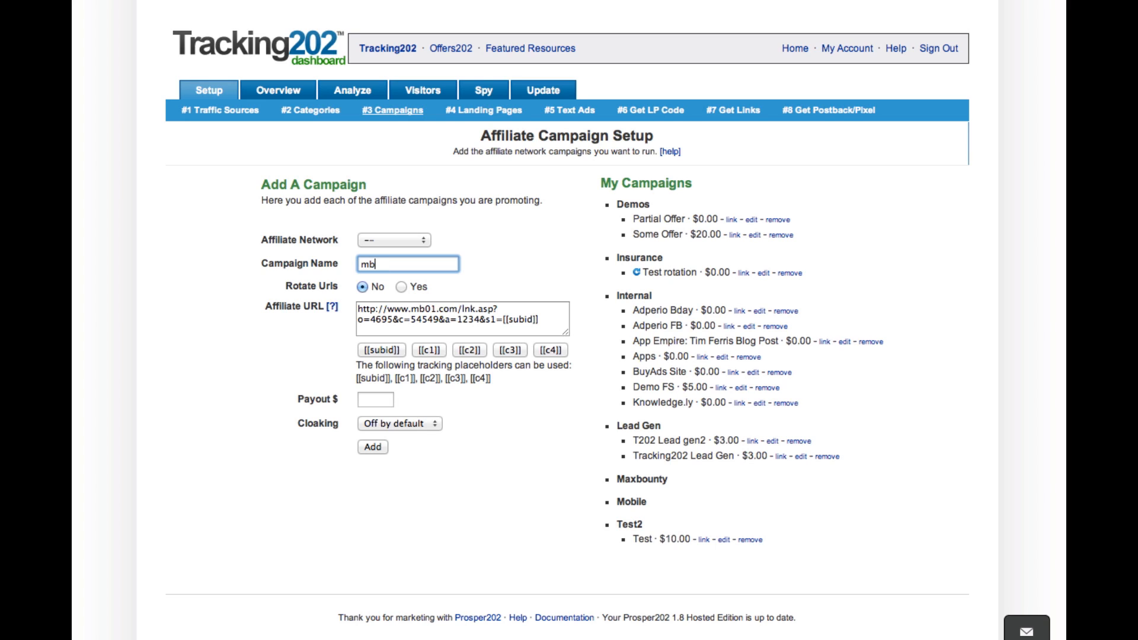
{"action": "type", "text": "test"}
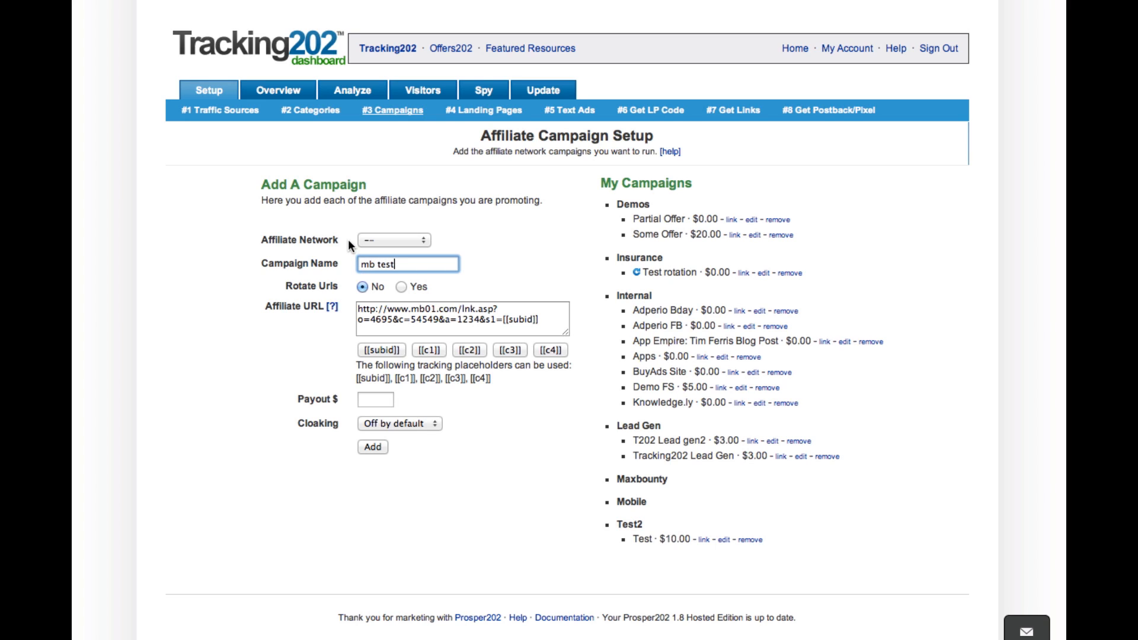
{"action": "left_click", "coordinate": [393, 239]}
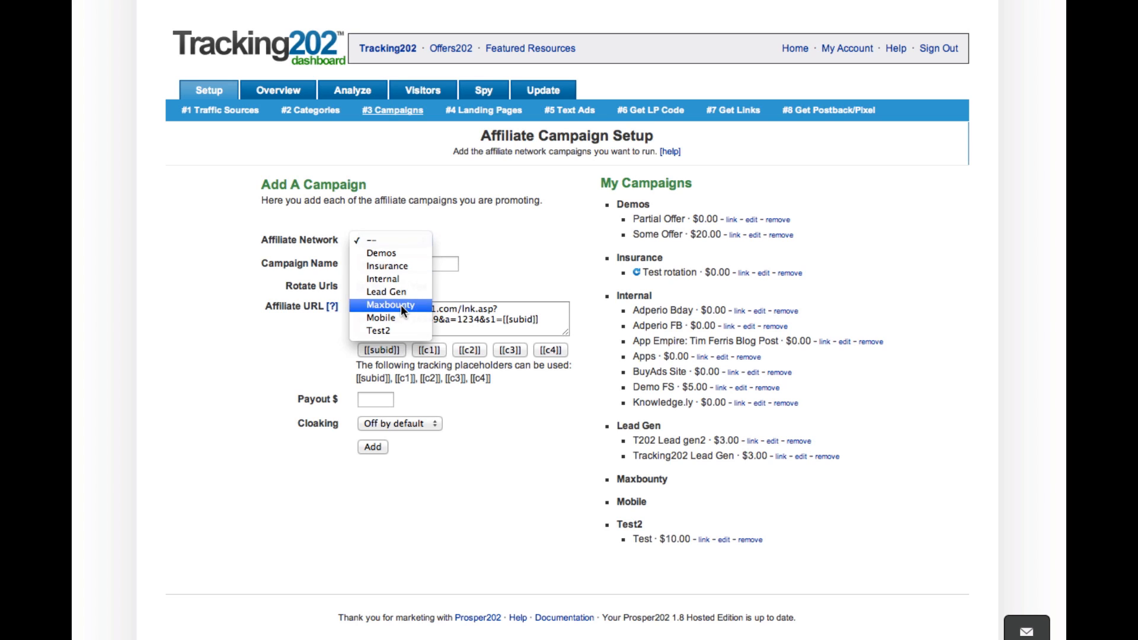
{"action": "left_click", "coordinate": [390, 305]}
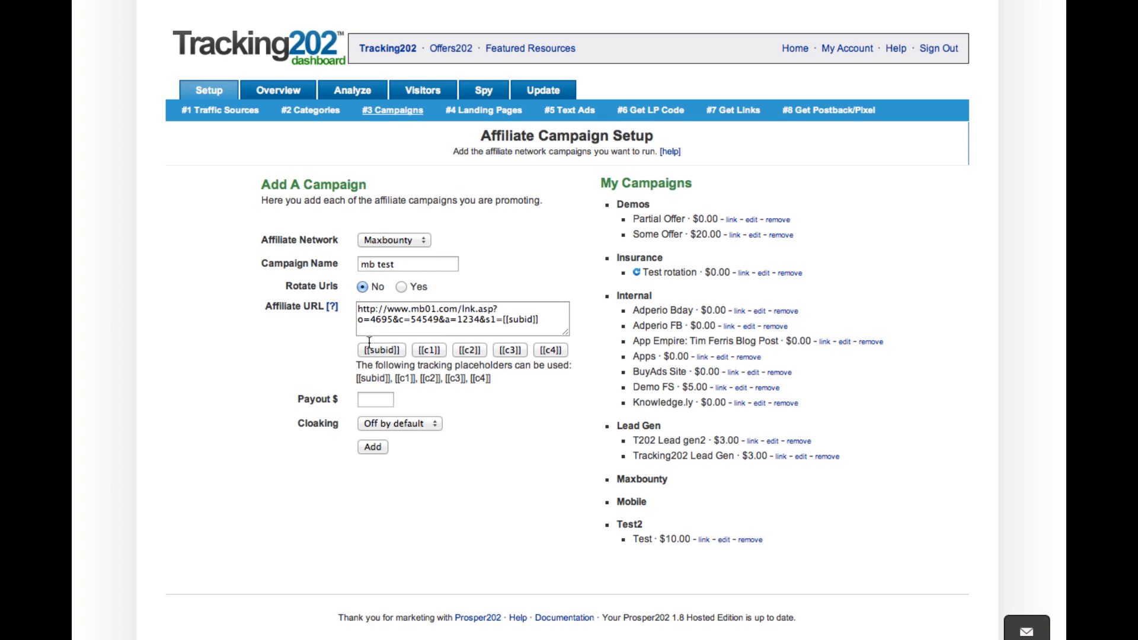
{"action": "left_click", "coordinate": [375, 399]}
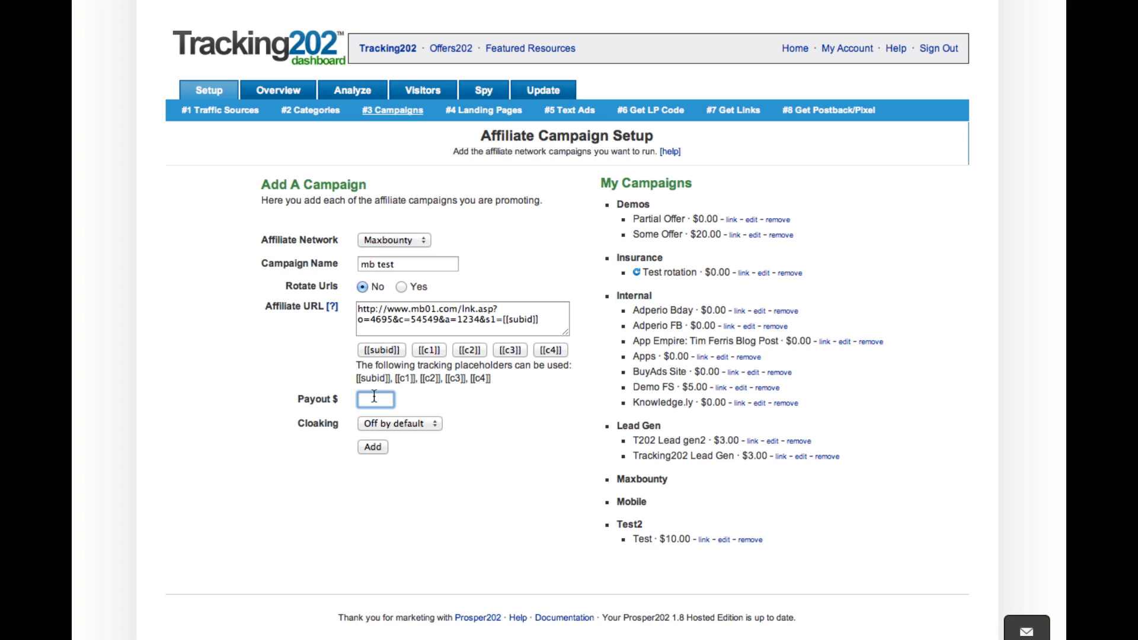
{"action": "type", "text": ".40"}
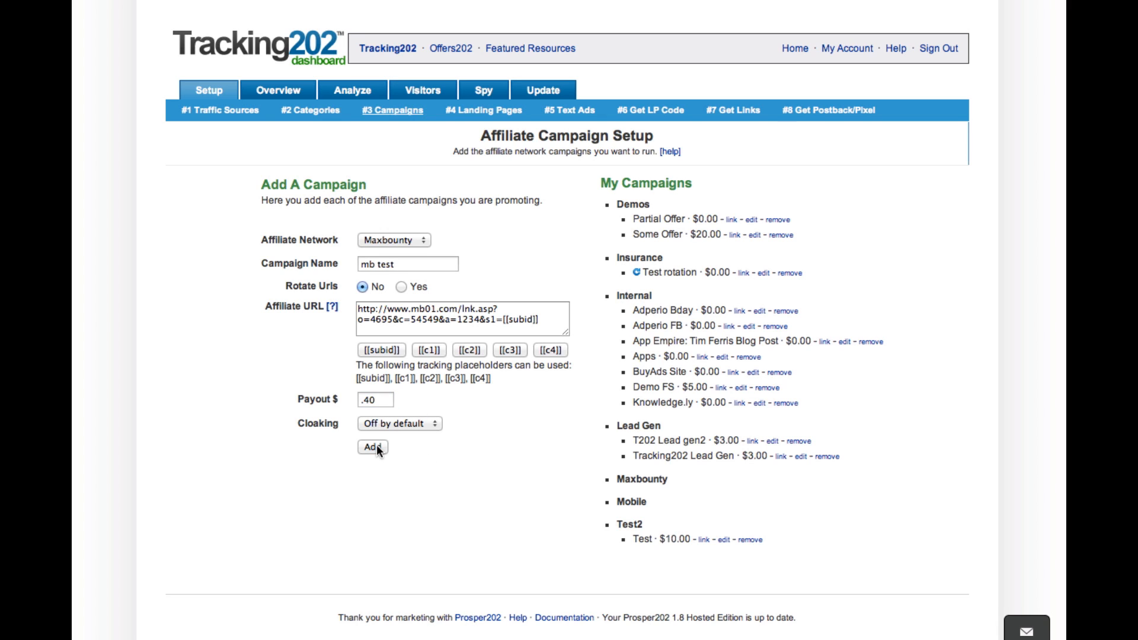
{"action": "left_click", "coordinate": [371, 447]}
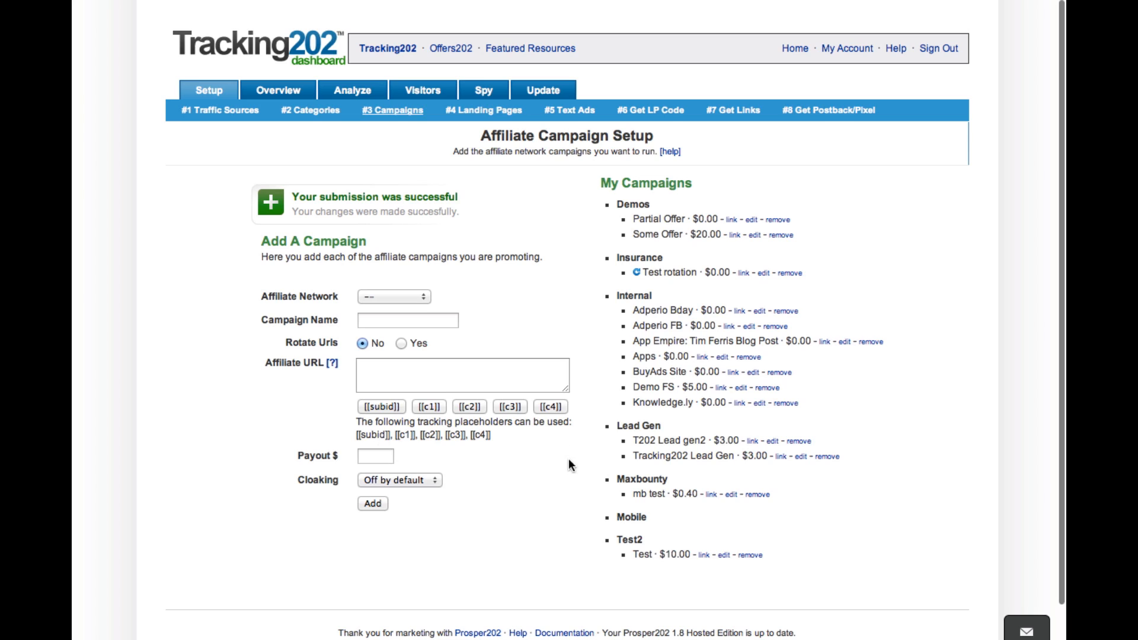
{"action": "mouse_move", "coordinate": [469, 556]}
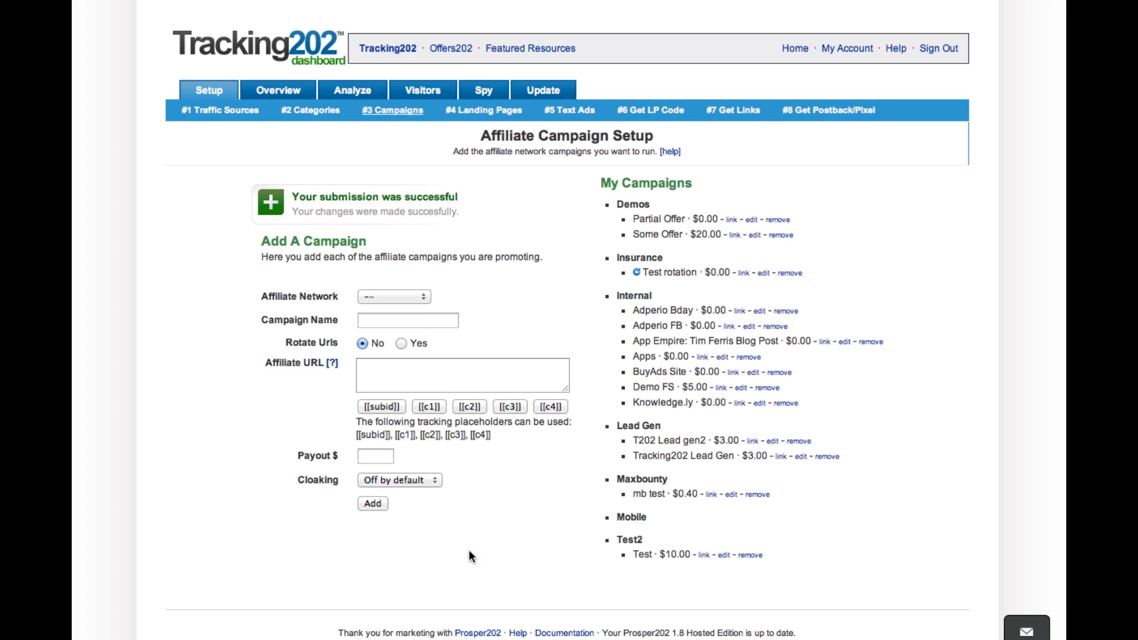
{"action": "mouse_move", "coordinate": [634, 513]}
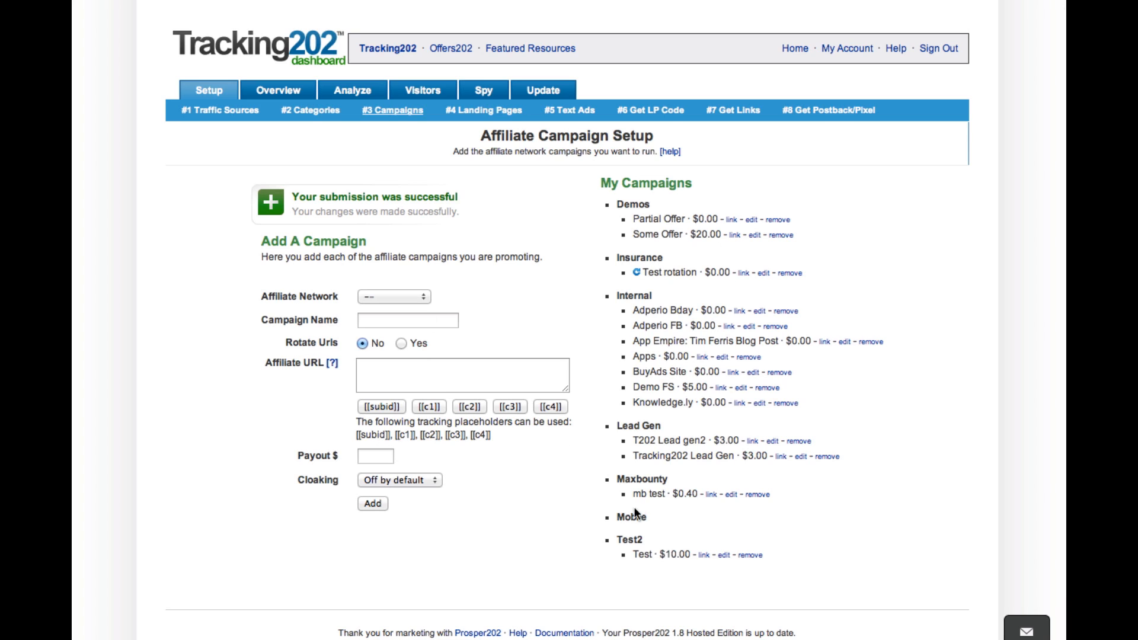
{"action": "mouse_move", "coordinate": [764, 202]}
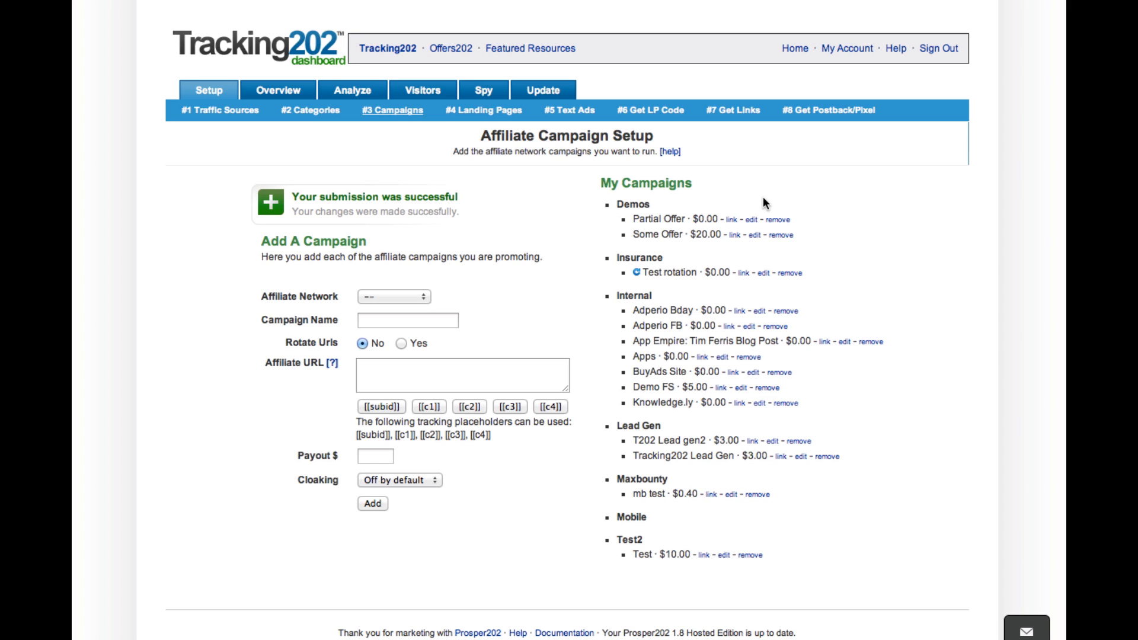
{"action": "mouse_move", "coordinate": [832, 110]}
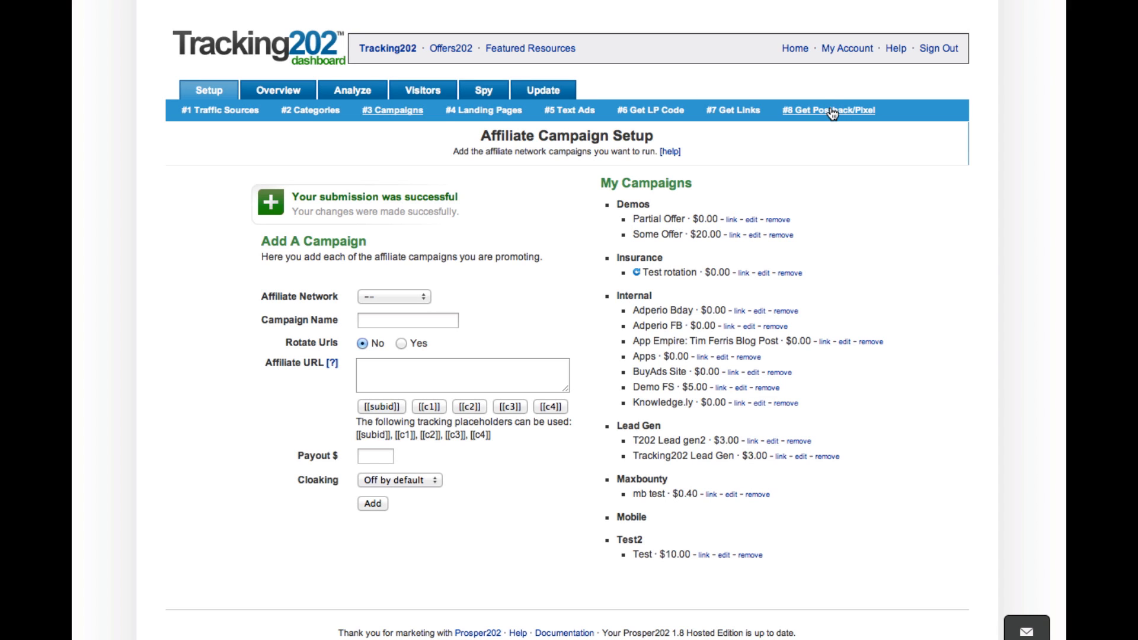
- Show the Simple Global Post Back URL on the #8 Get Postback/Pixel page
{"action": "left_click", "coordinate": [828, 111]}
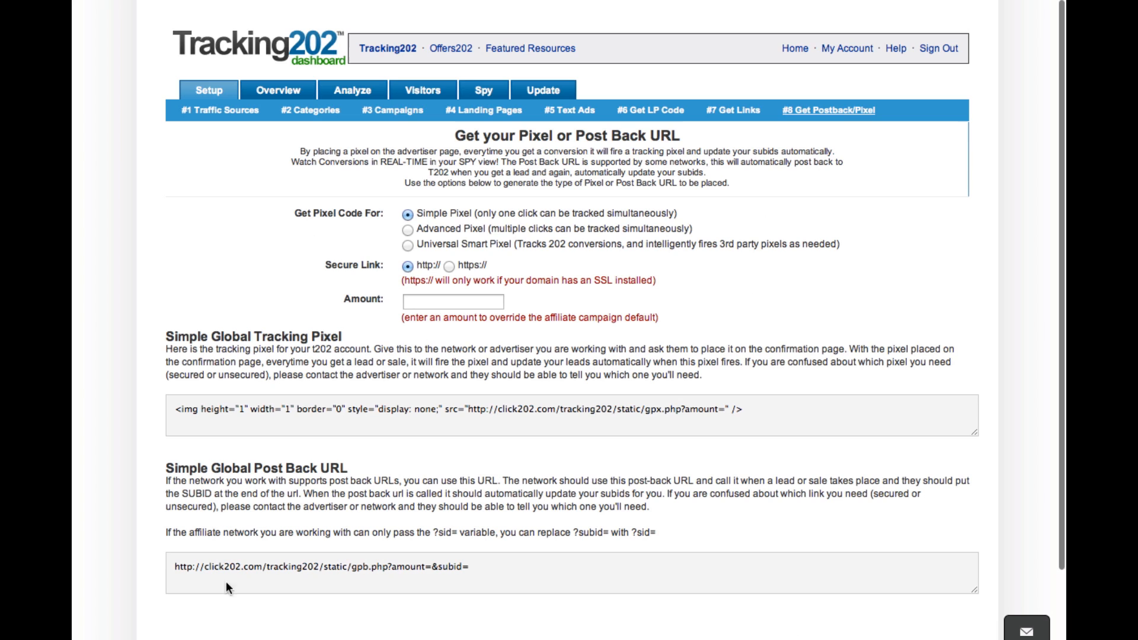
{"action": "mouse_move", "coordinate": [424, 434]}
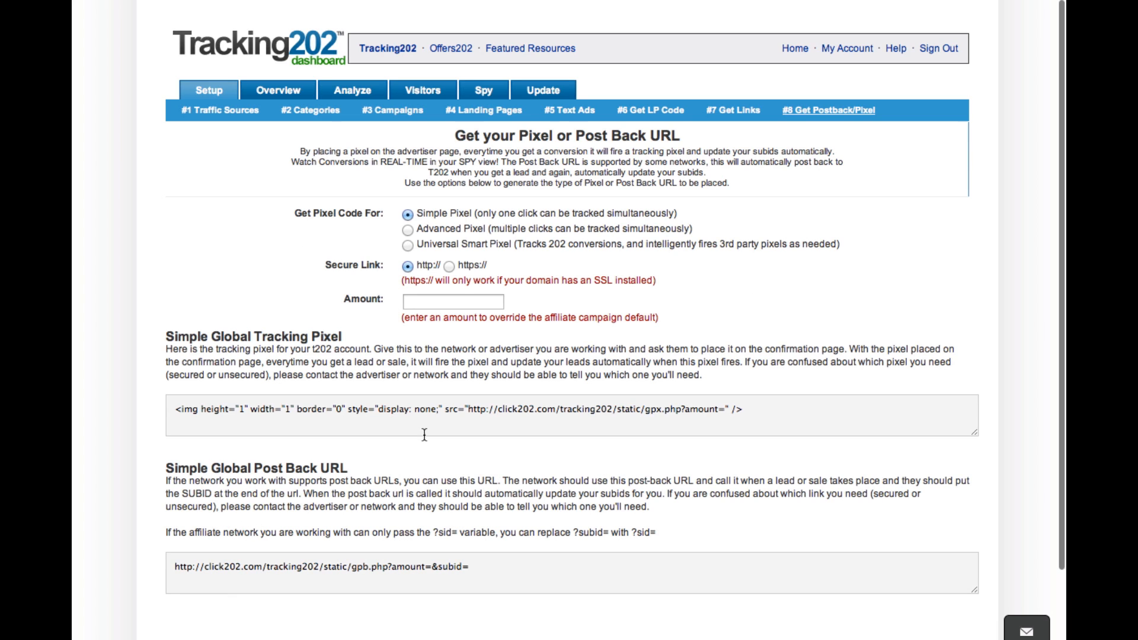
{"action": "scroll", "scroll_direction": "down", "scroll_amount": 3}
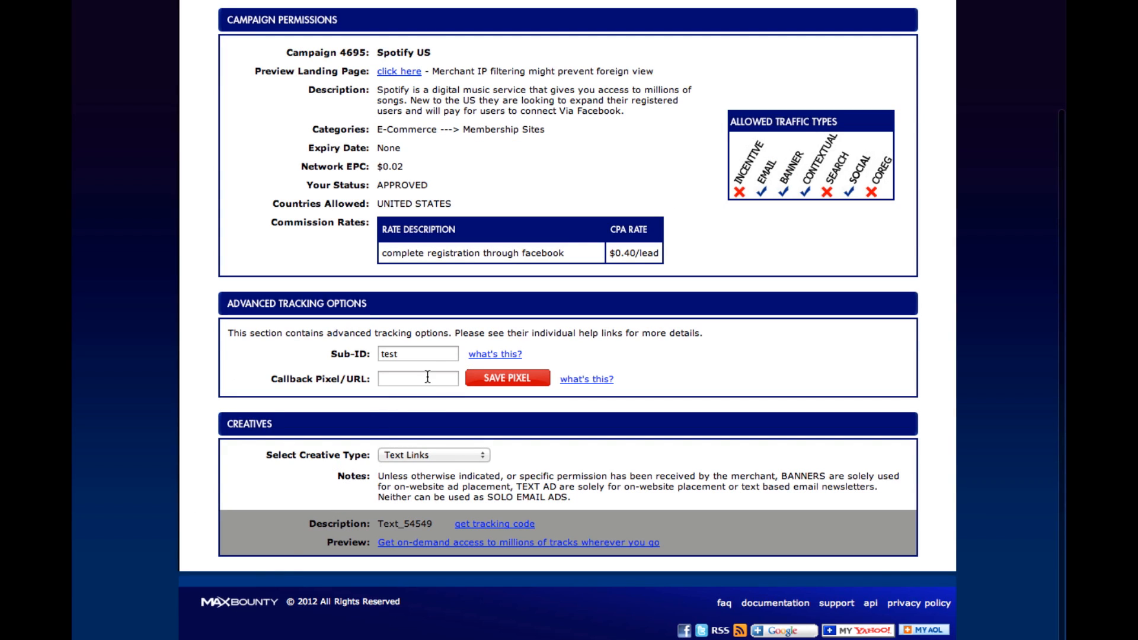
{"action": "left_click", "coordinate": [417, 378]}
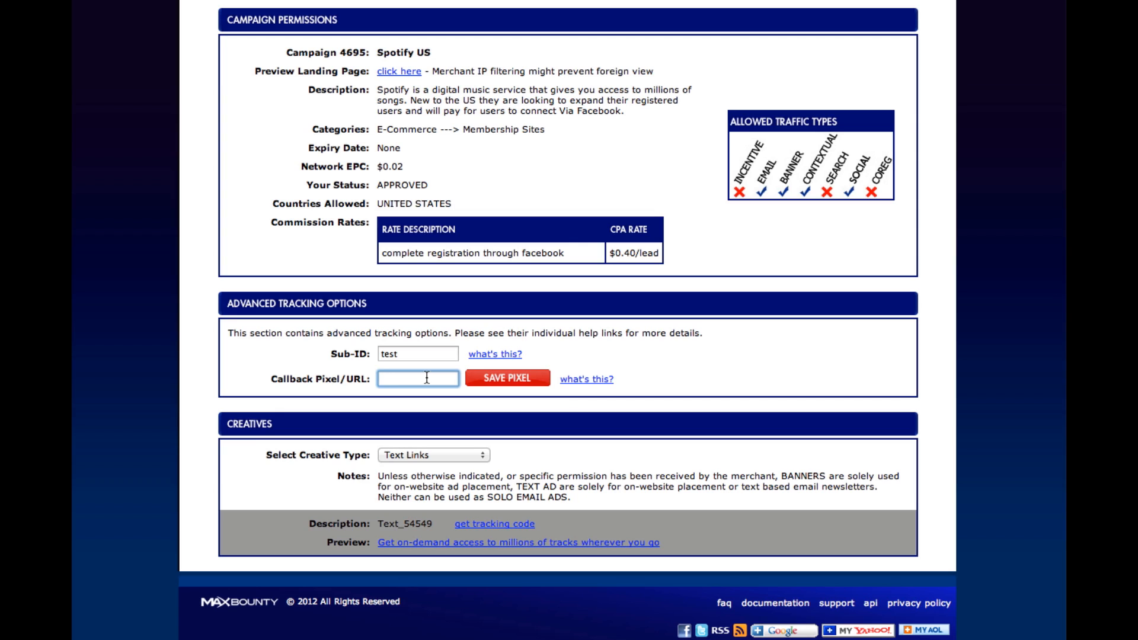
{"action": "mouse_move", "coordinate": [484, 294]}
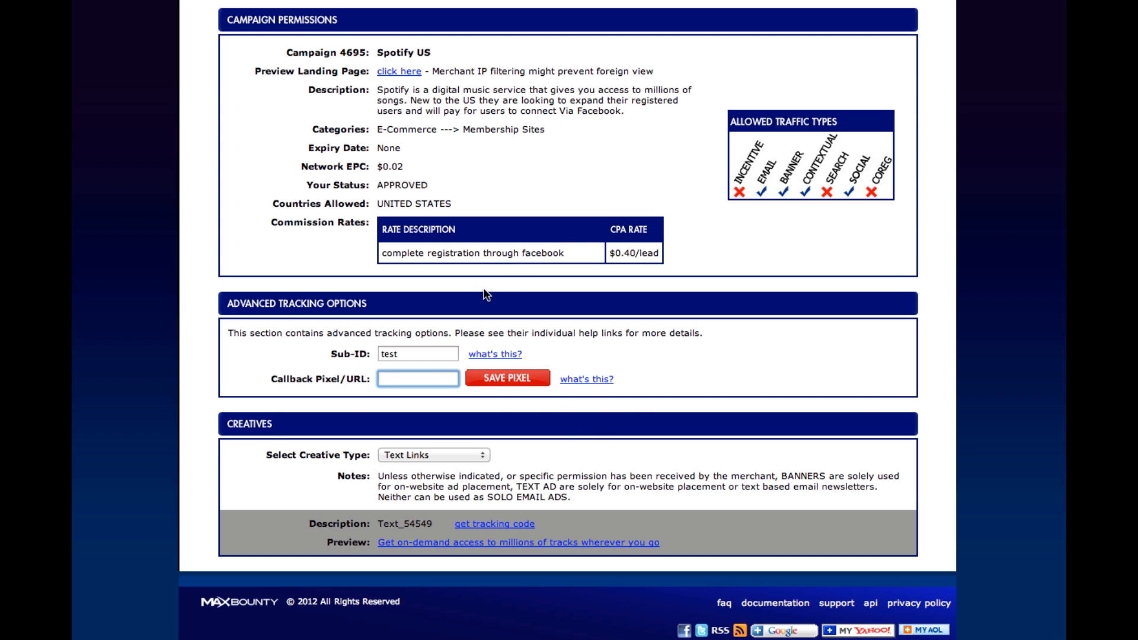
{"action": "mouse_move", "coordinate": [486, 296]}
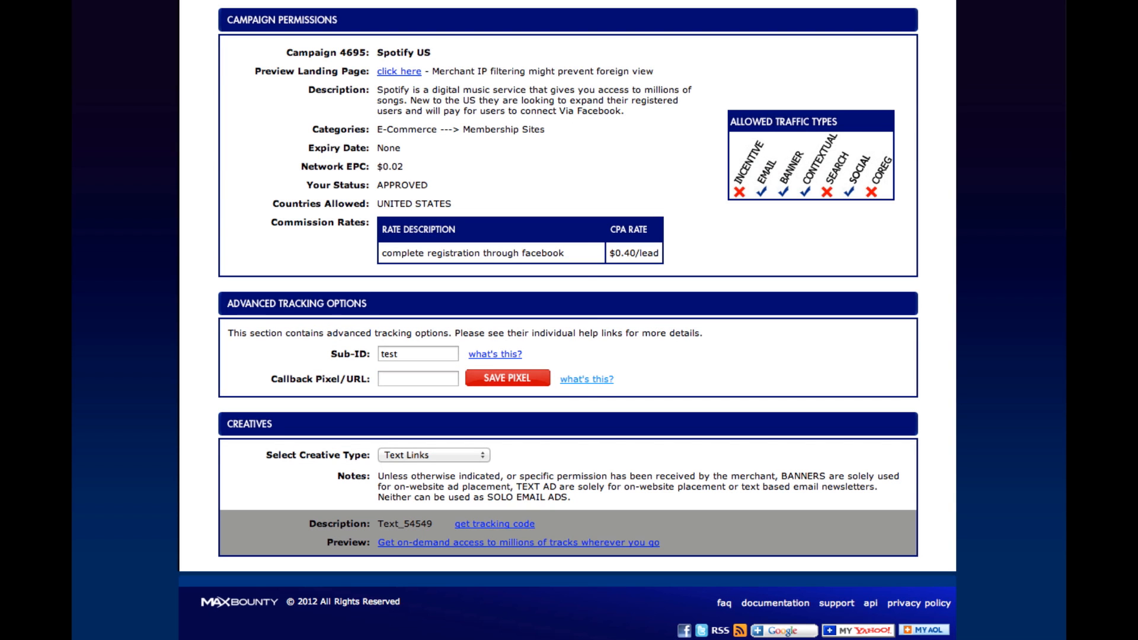
{"action": "left_click", "coordinate": [585, 379]}
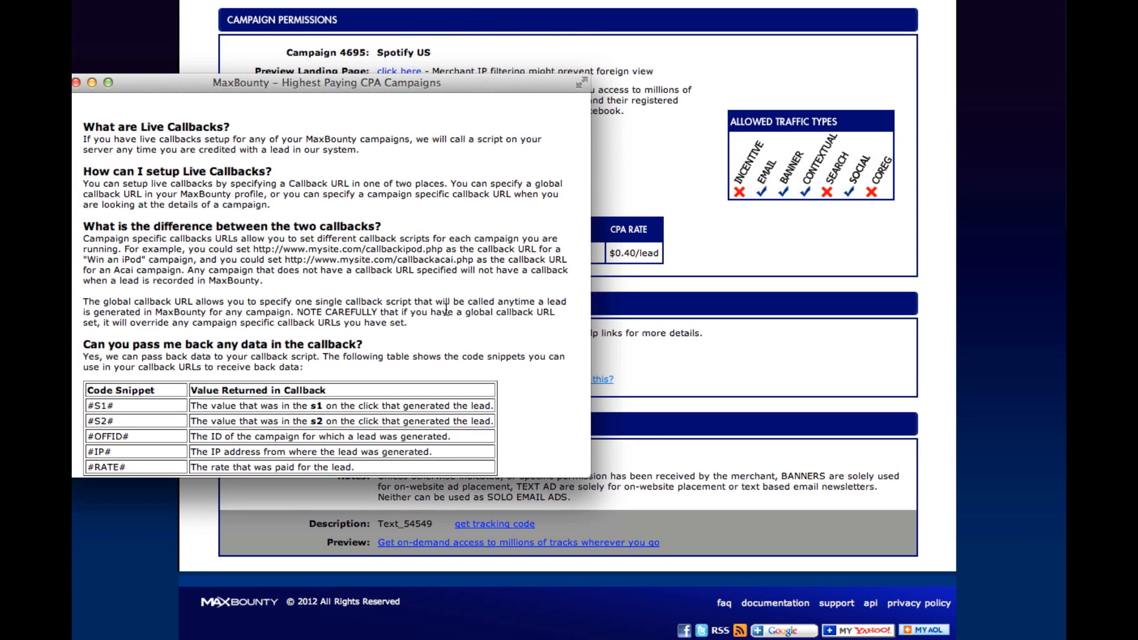
- Scroll the live callbacks help and select the #S1# token from the snippet table
{"action": "scroll", "scroll_direction": "down", "scroll_amount": 3}
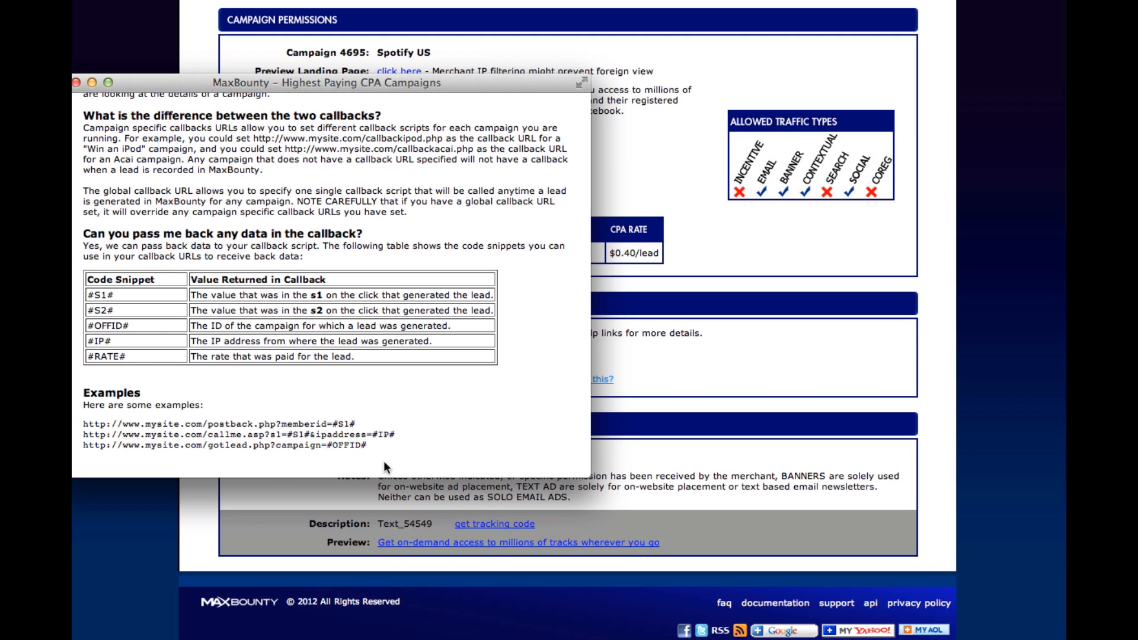
{"action": "mouse_move", "coordinate": [125, 297]}
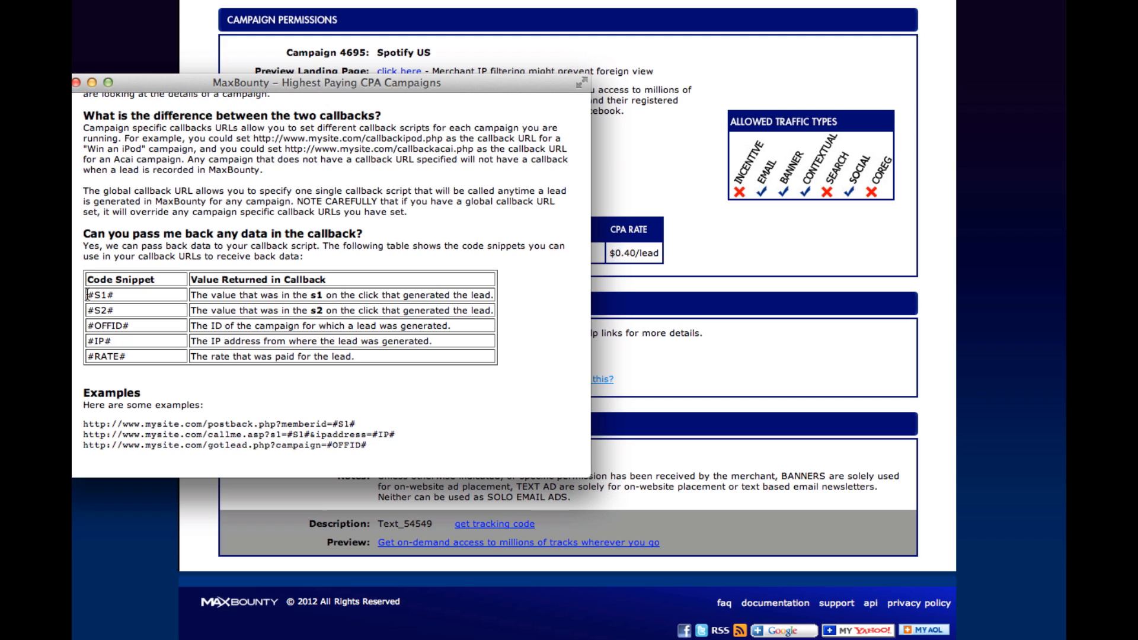
{"action": "mouse_move", "coordinate": [231, 308]}
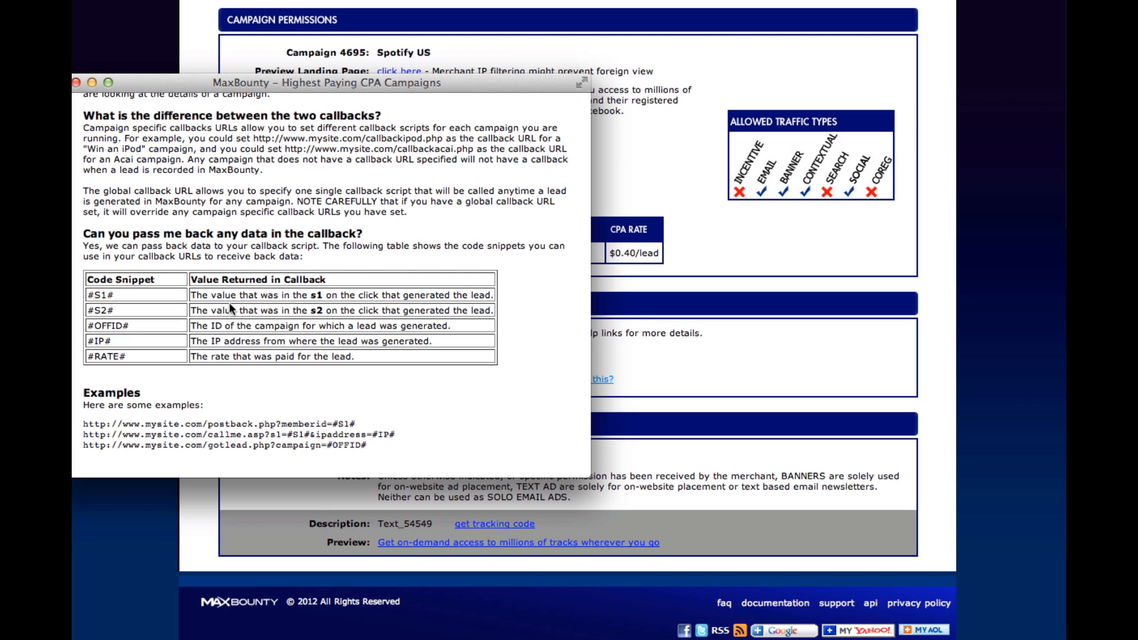
{"action": "double_click", "coordinate": [102, 295]}
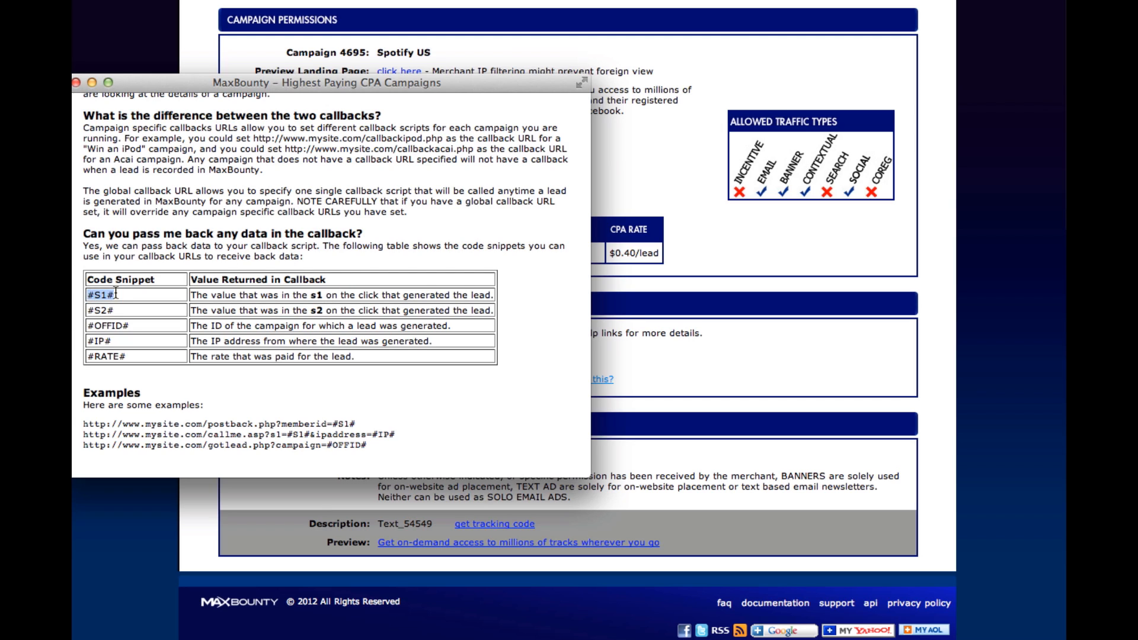
{"action": "mouse_move", "coordinate": [124, 357]}
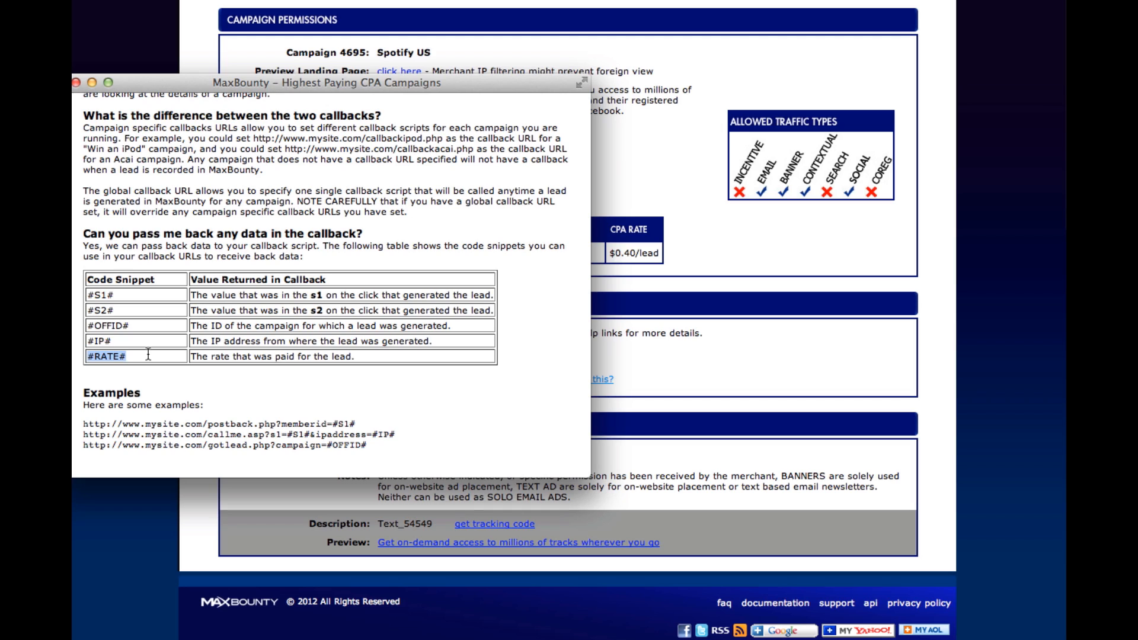
{"action": "mouse_move", "coordinate": [273, 329]}
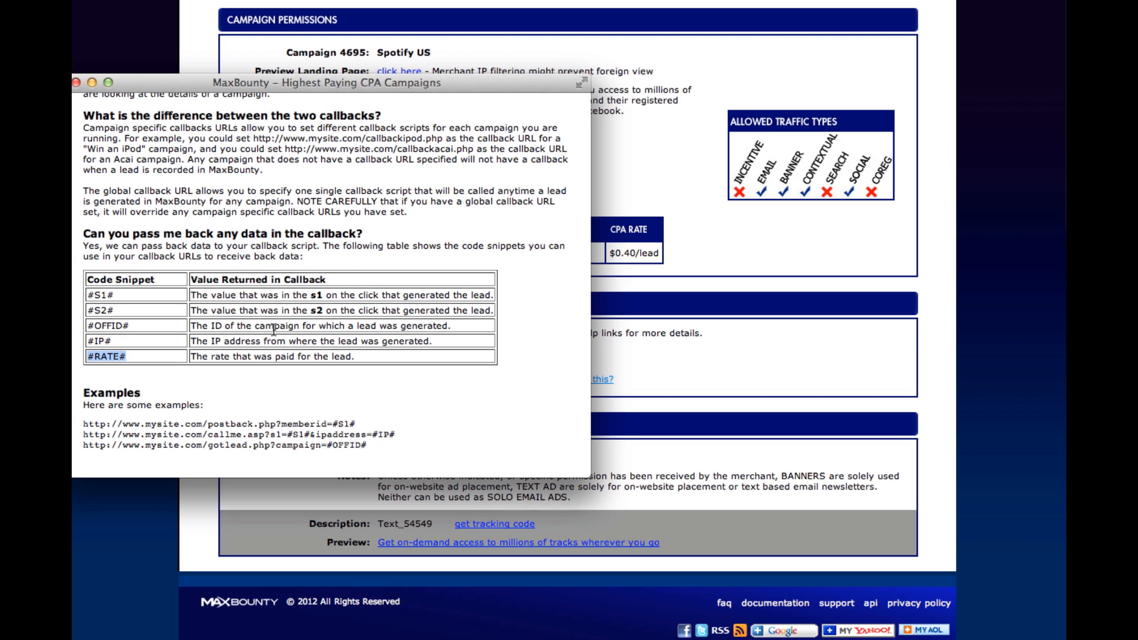
{"action": "mouse_move", "coordinate": [317, 324]}
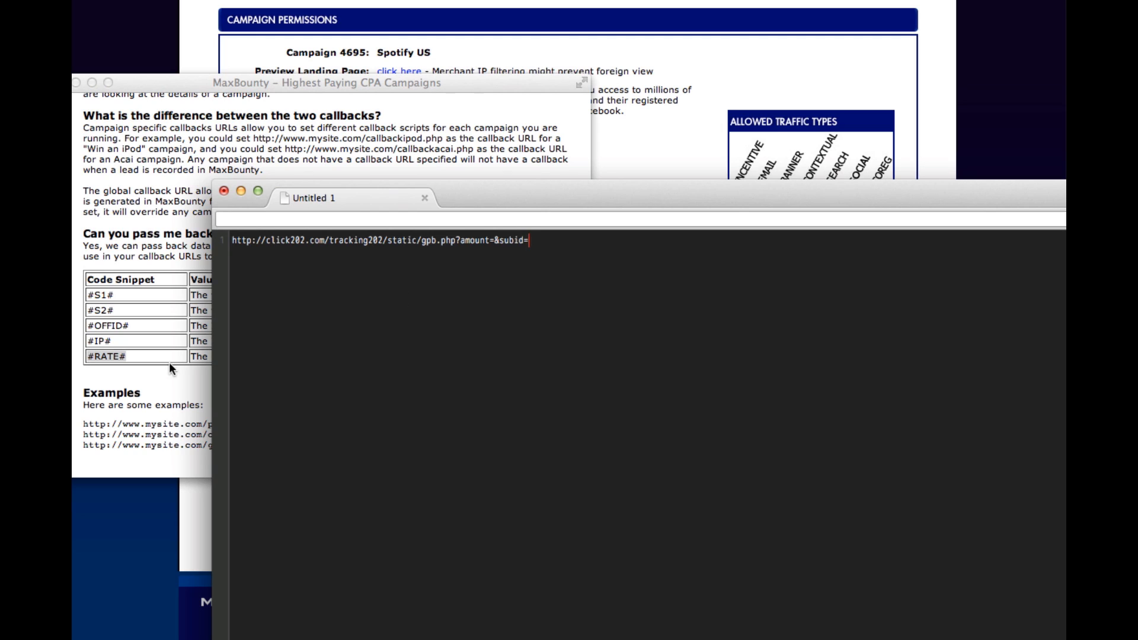
{"action": "mouse_move", "coordinate": [95, 375]}
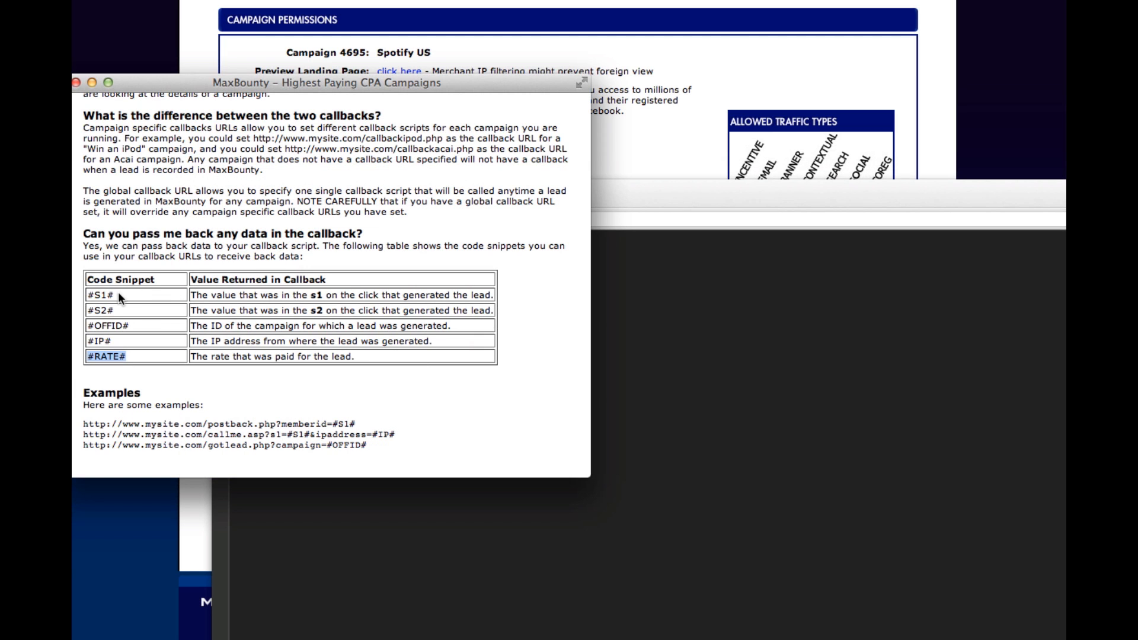
- Select the #S1# token to copy it into the draft postback URL's subid
{"action": "double_click", "coordinate": [106, 295]}
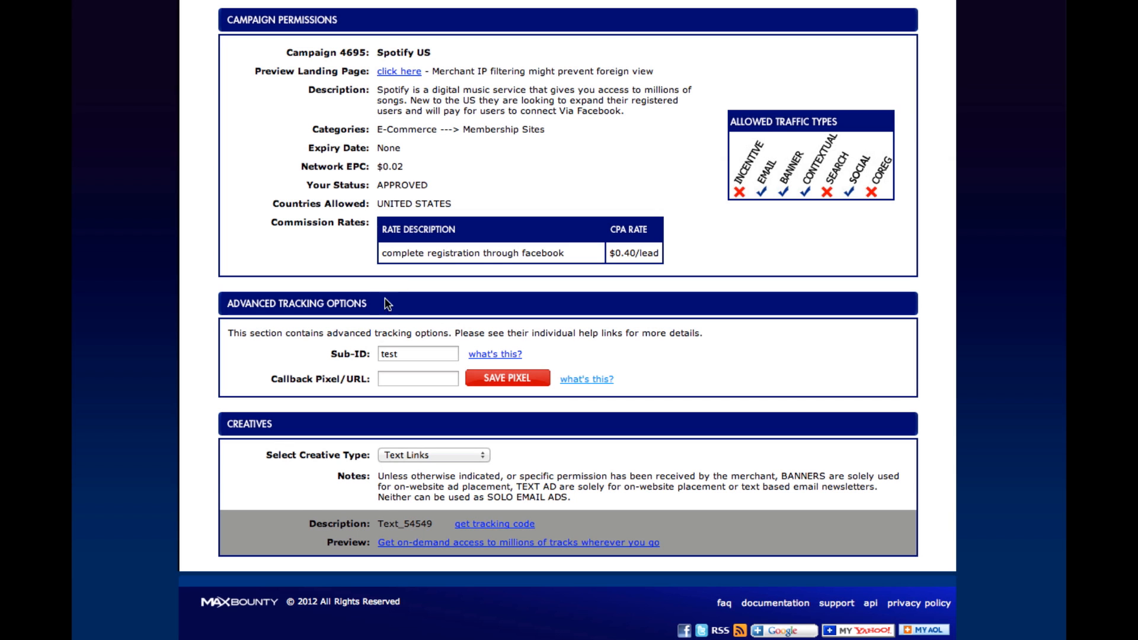
- Fill the Callback Pixel/URL with the postback URL ending amount=#RATE#&subid=#S1#
{"action": "type", "text": "TE#&subid=#S1#"}
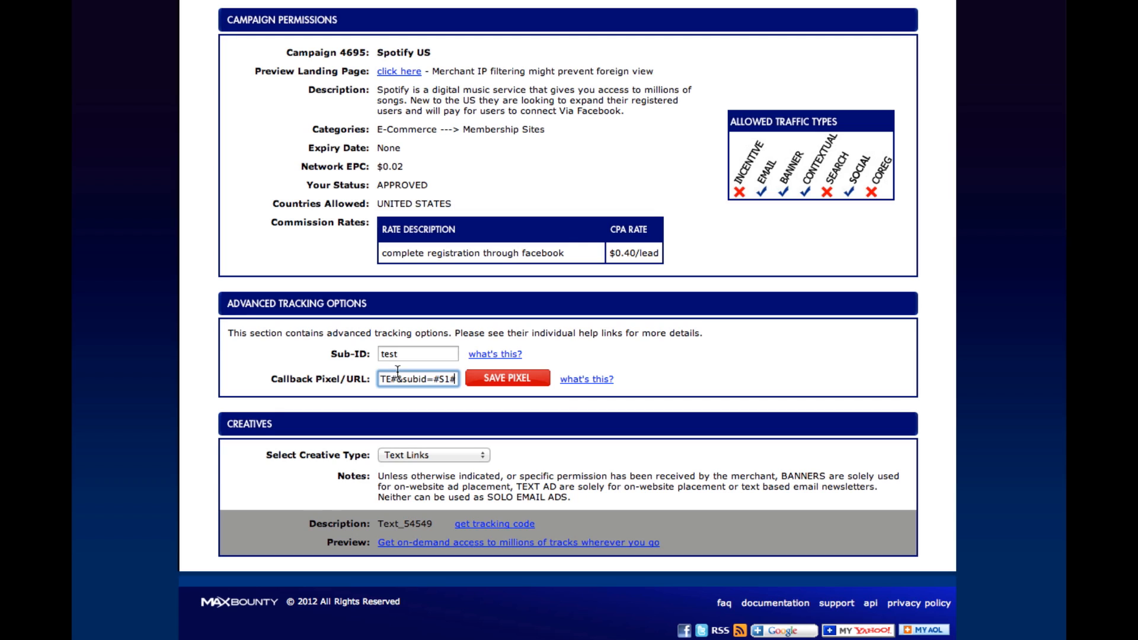
{"action": "mouse_move", "coordinate": [402, 353]}
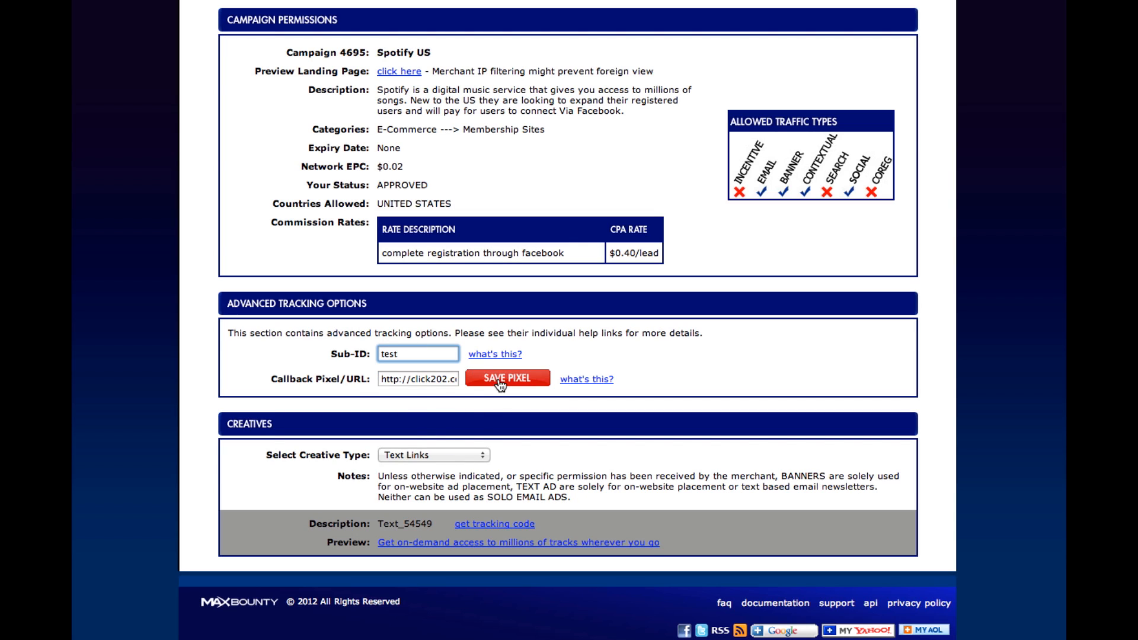
{"action": "mouse_move", "coordinate": [356, 256]}
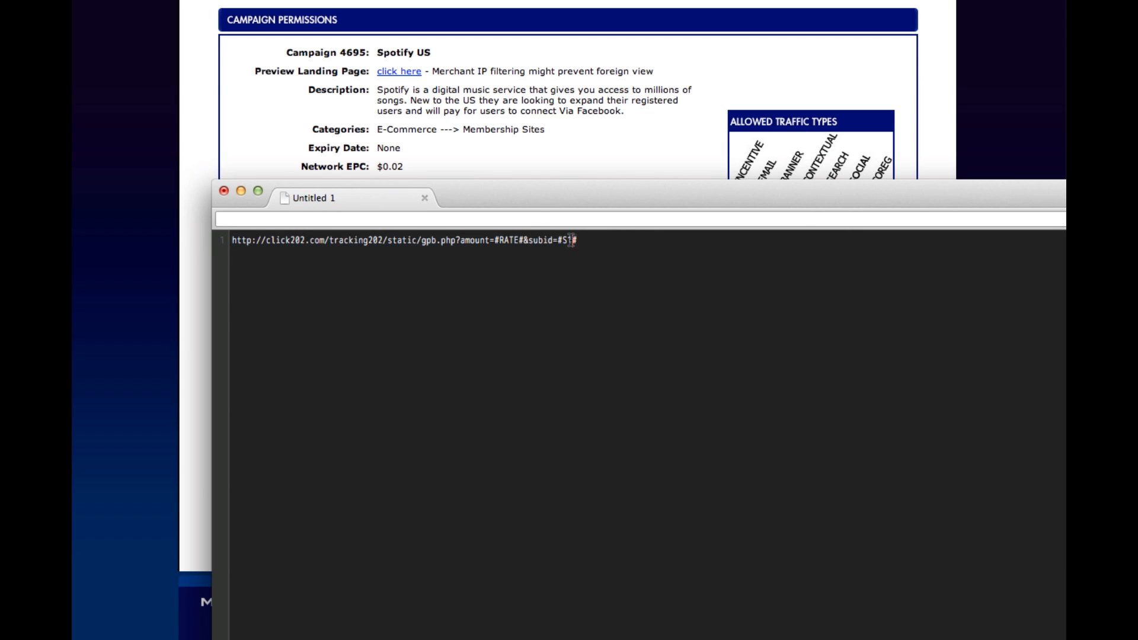
- Change the draft URL's subid token from #S1# to #S2# and return to MaxBounty
{"action": "key", "text": "Backspace"}
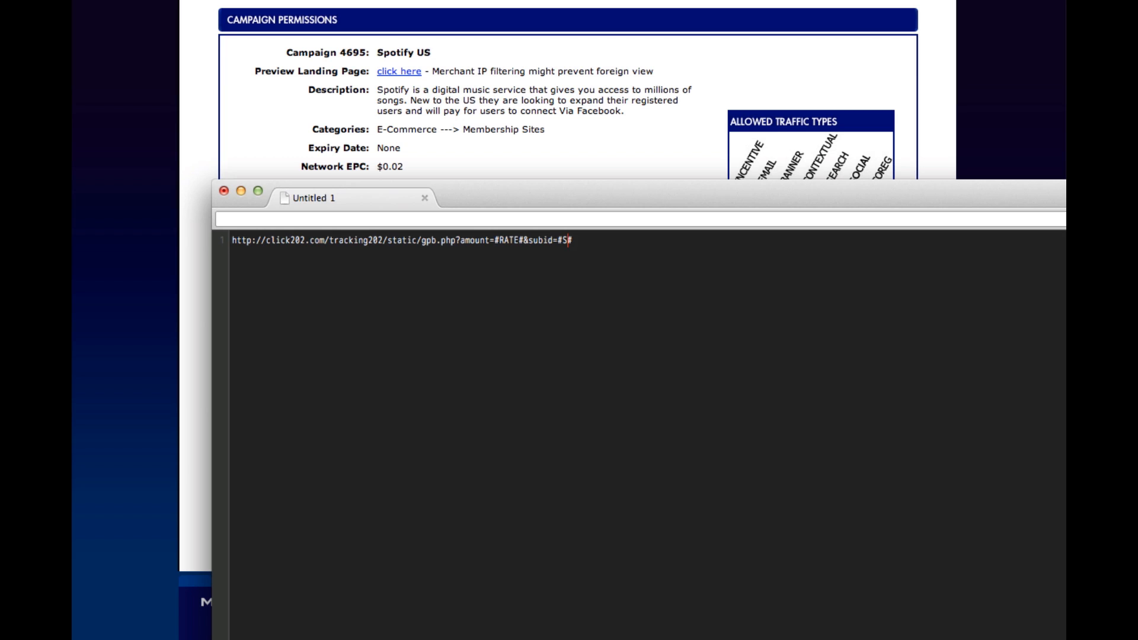
{"action": "type", "text": "2"}
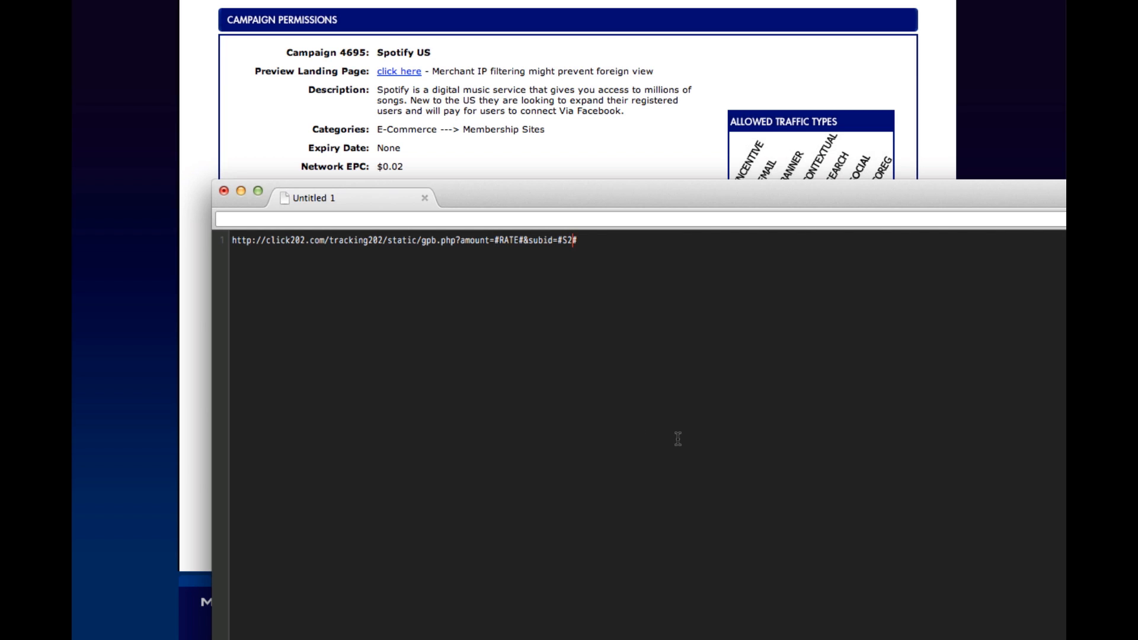
{"action": "left_click", "coordinate": [225, 198]}
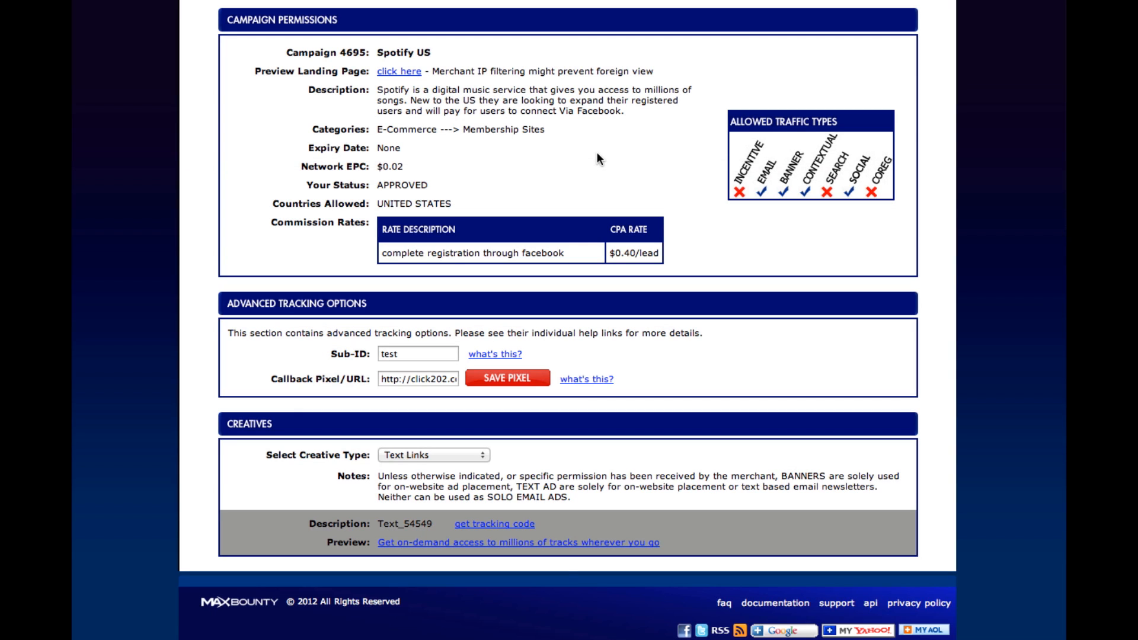
{"action": "mouse_move", "coordinate": [568, 159]}
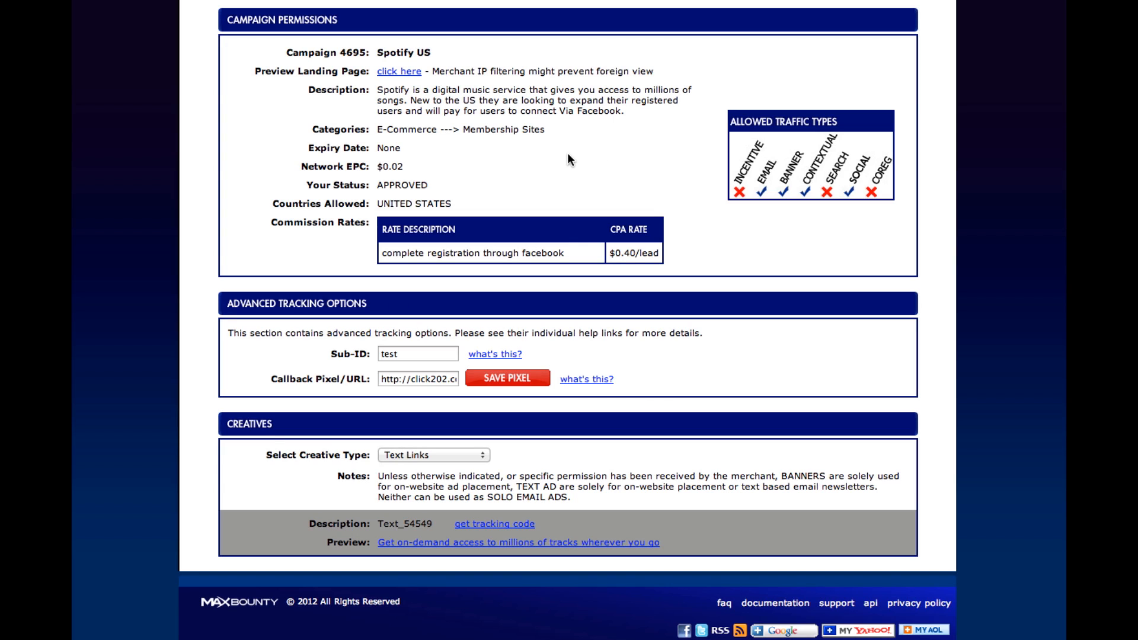
{"action": "mouse_move", "coordinate": [581, 500]}
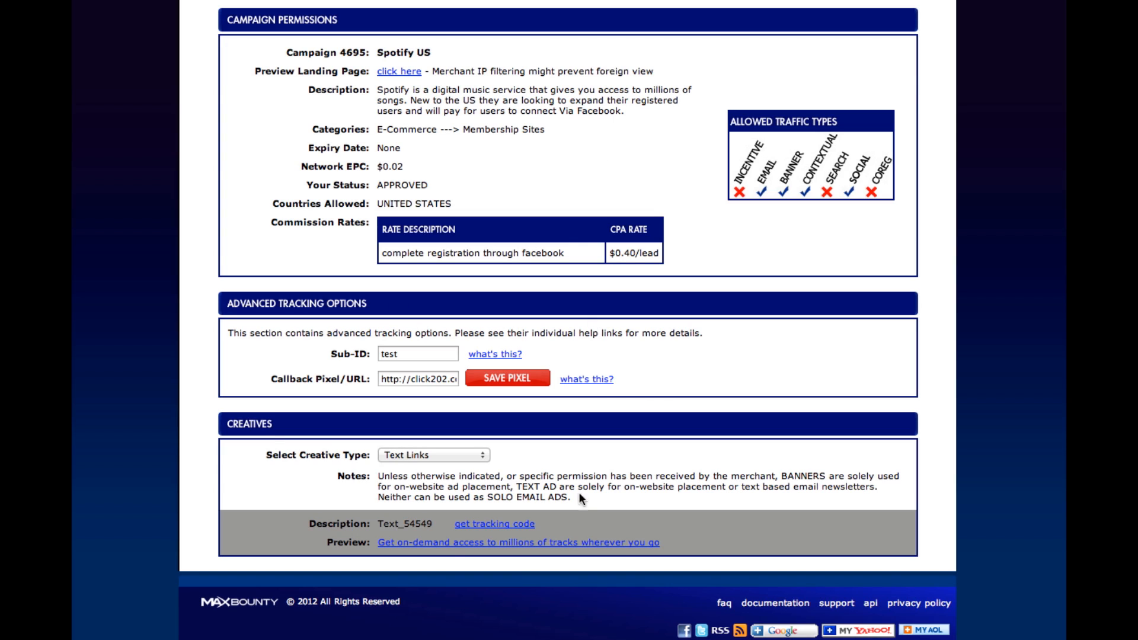
{"action": "mouse_move", "coordinate": [521, 402]}
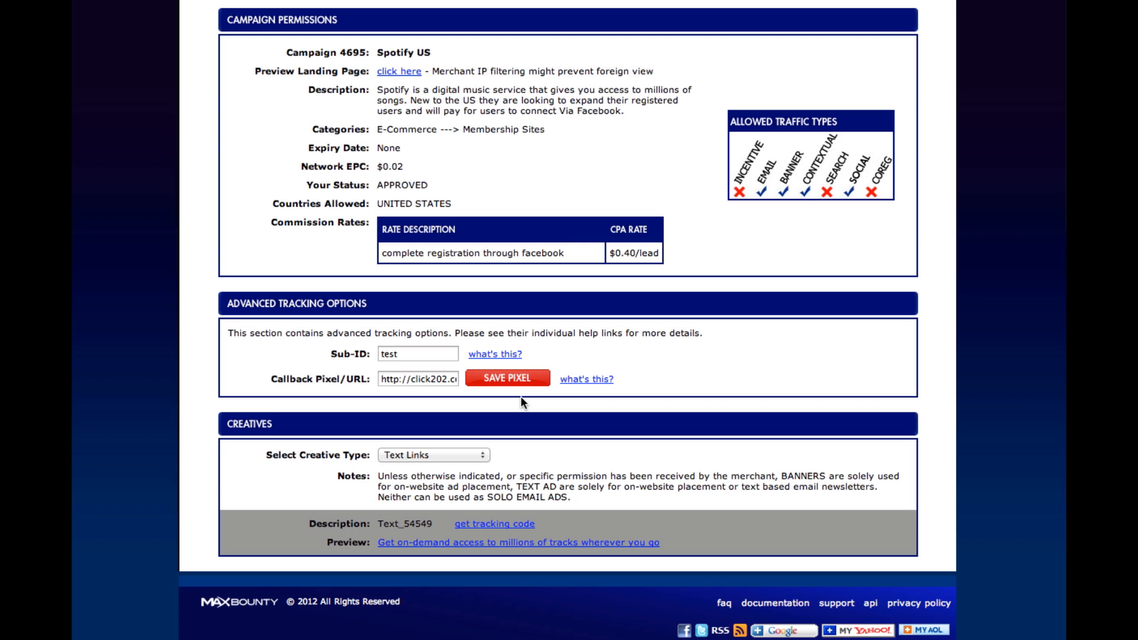
{"action": "mouse_move", "coordinate": [568, 441]}
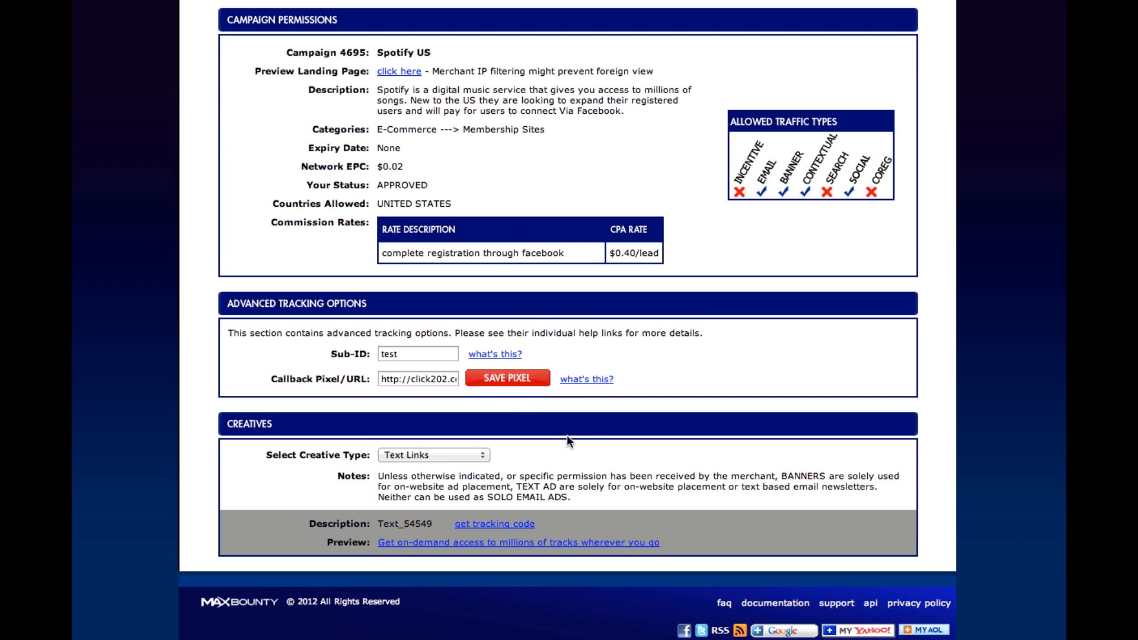
{"action": "mouse_move", "coordinate": [826, 304]}
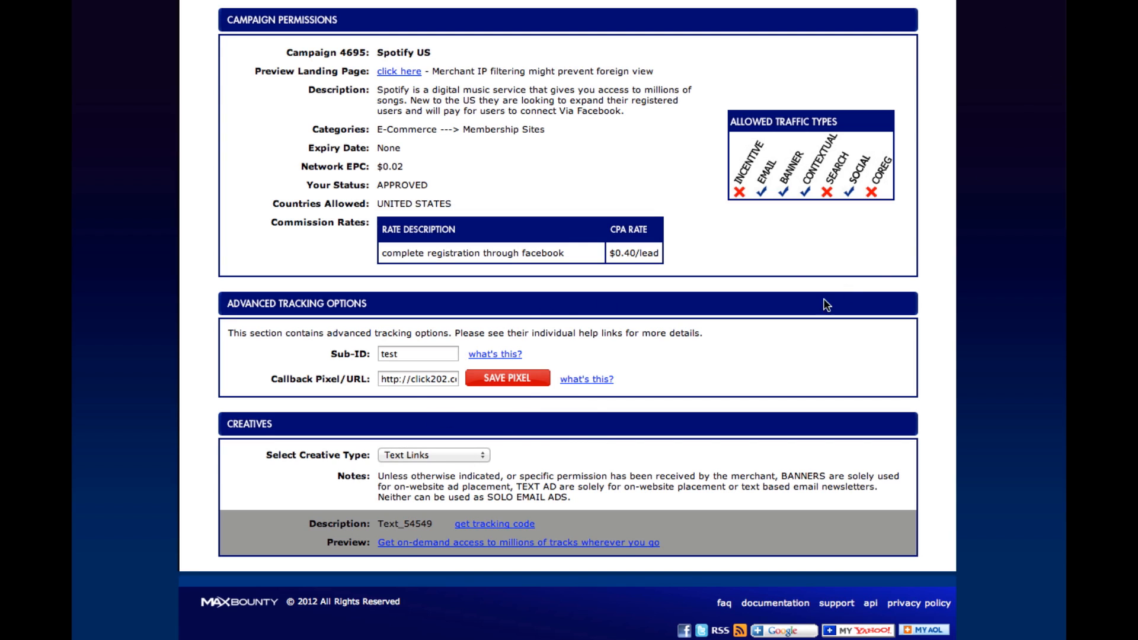